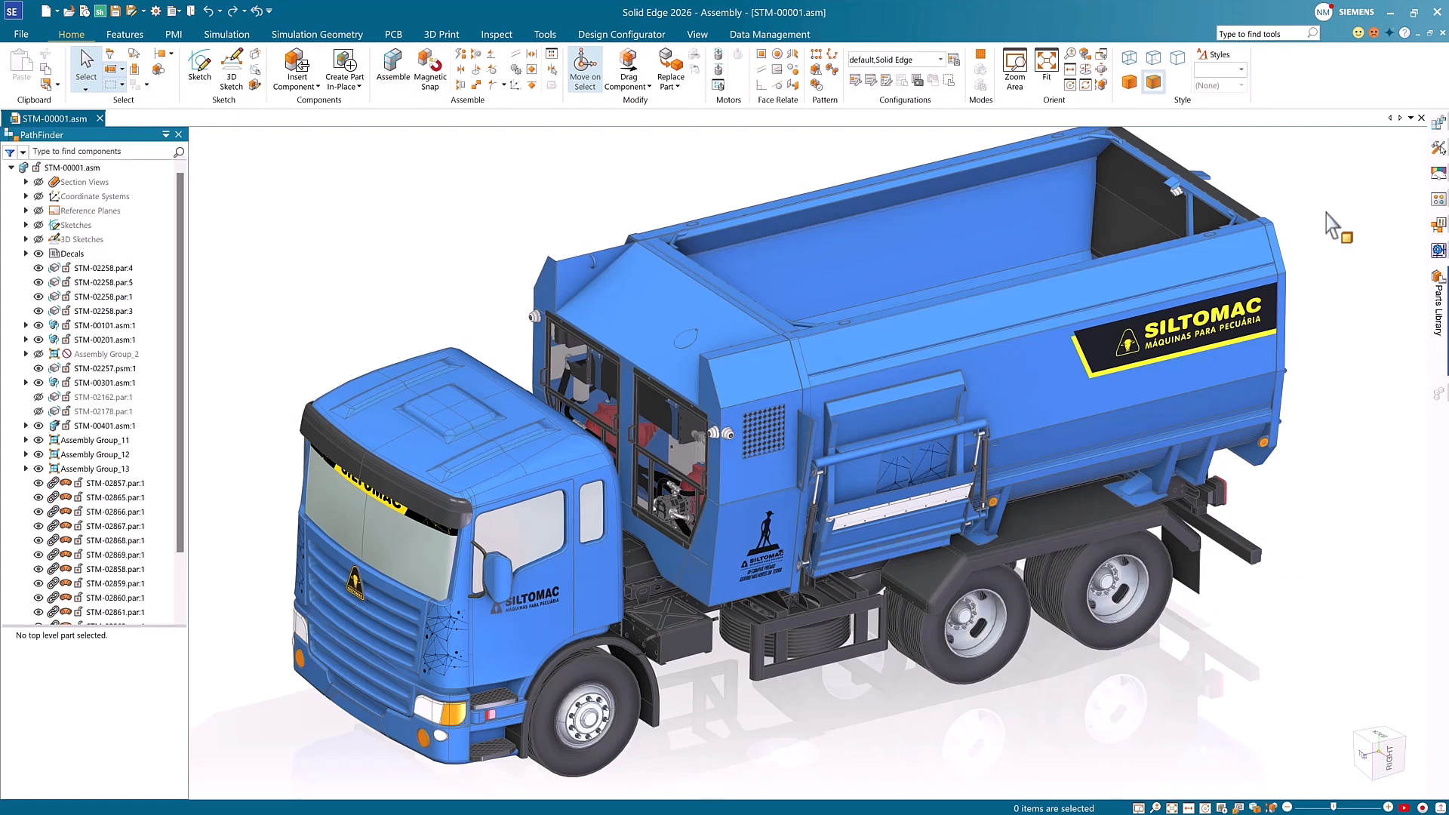
mouse_move(1037, 370)
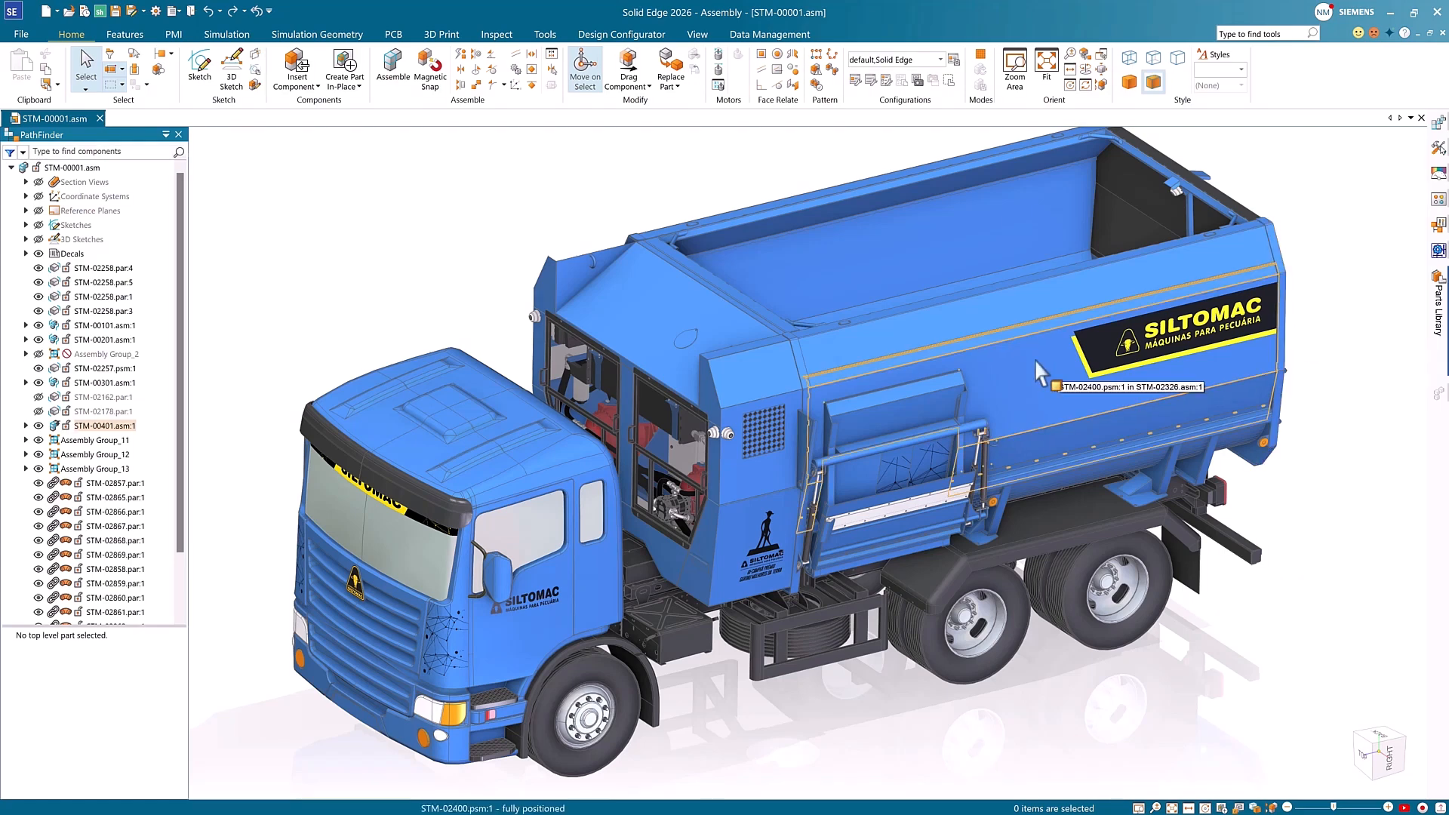
Open the STM-02546 mixer body sub-assembly, zoom into the drum, and show the Parts Library
left_click(1040, 365)
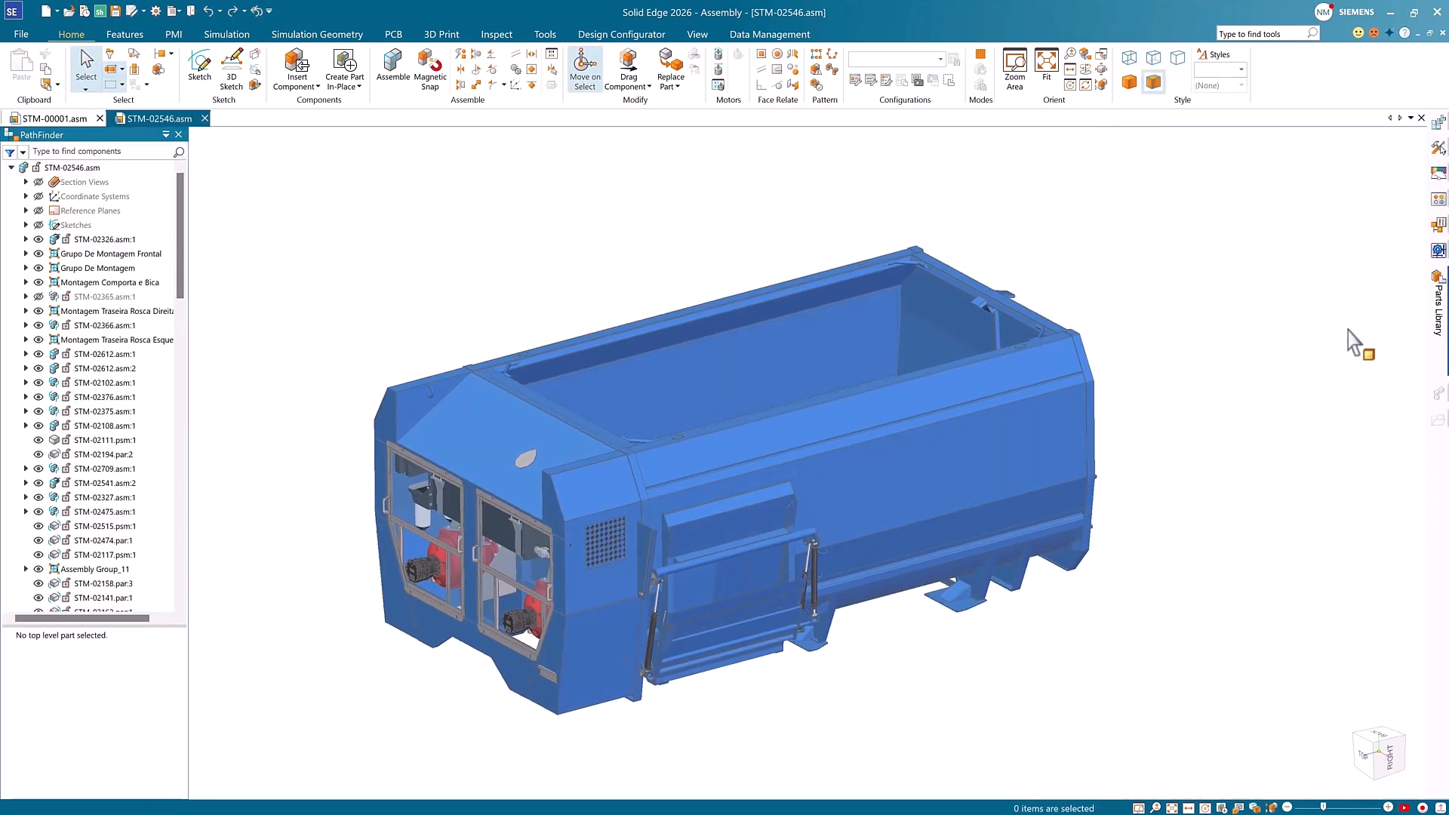
scroll("up", 3)
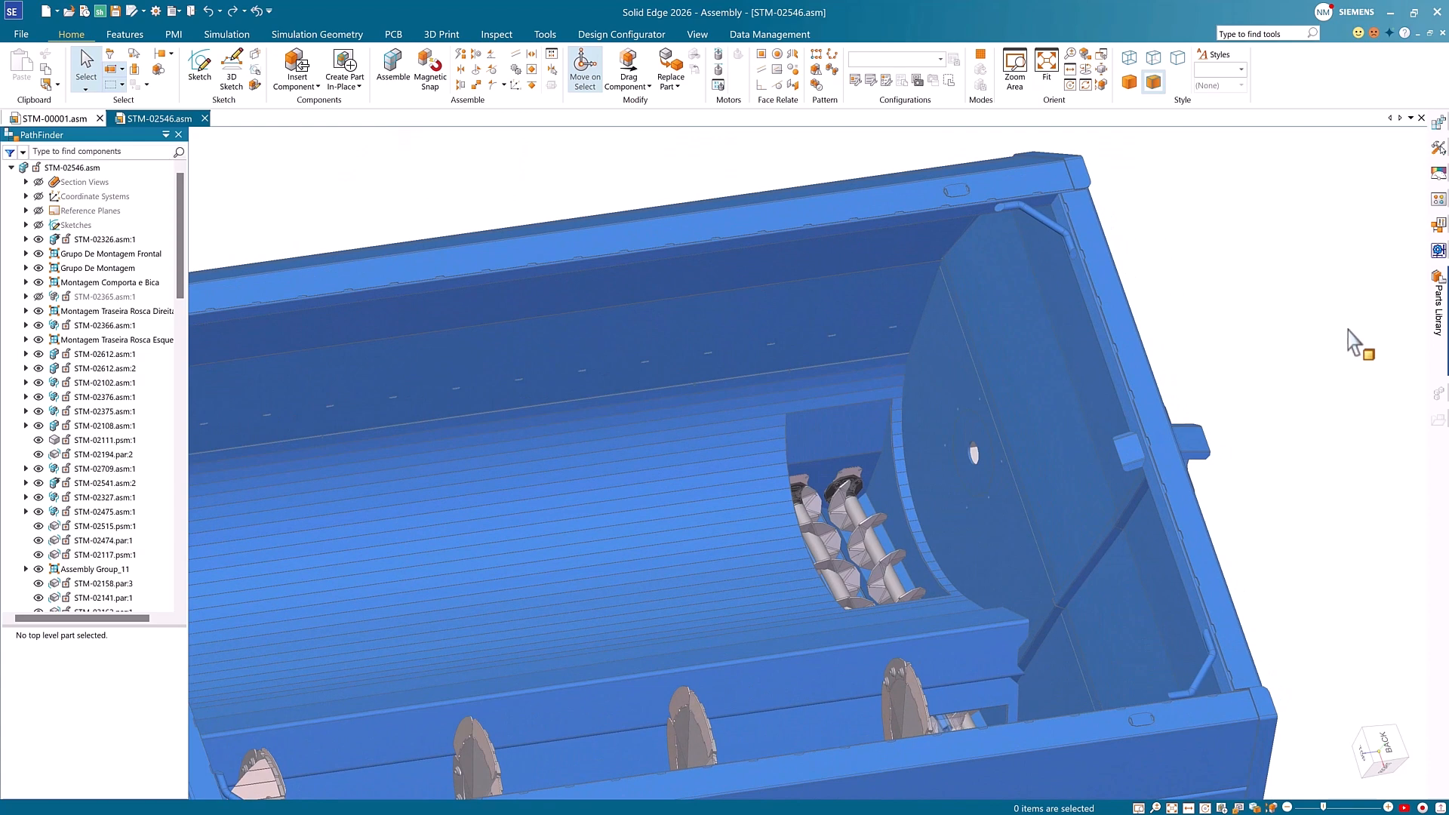
left_click(1437, 305)
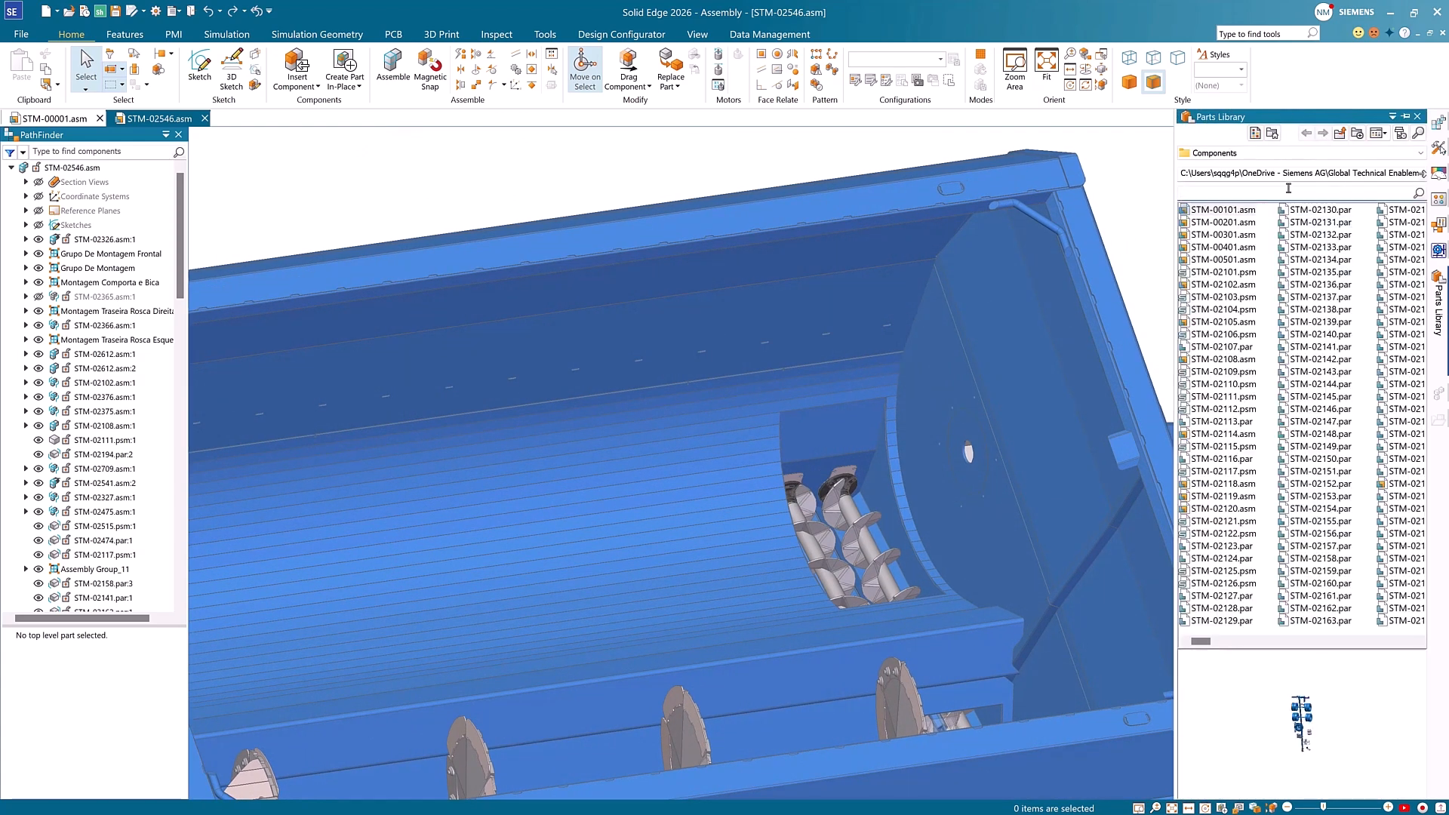
Find part 2364 and snap the auger onto the drum rotor with FlashFit
type("2364")
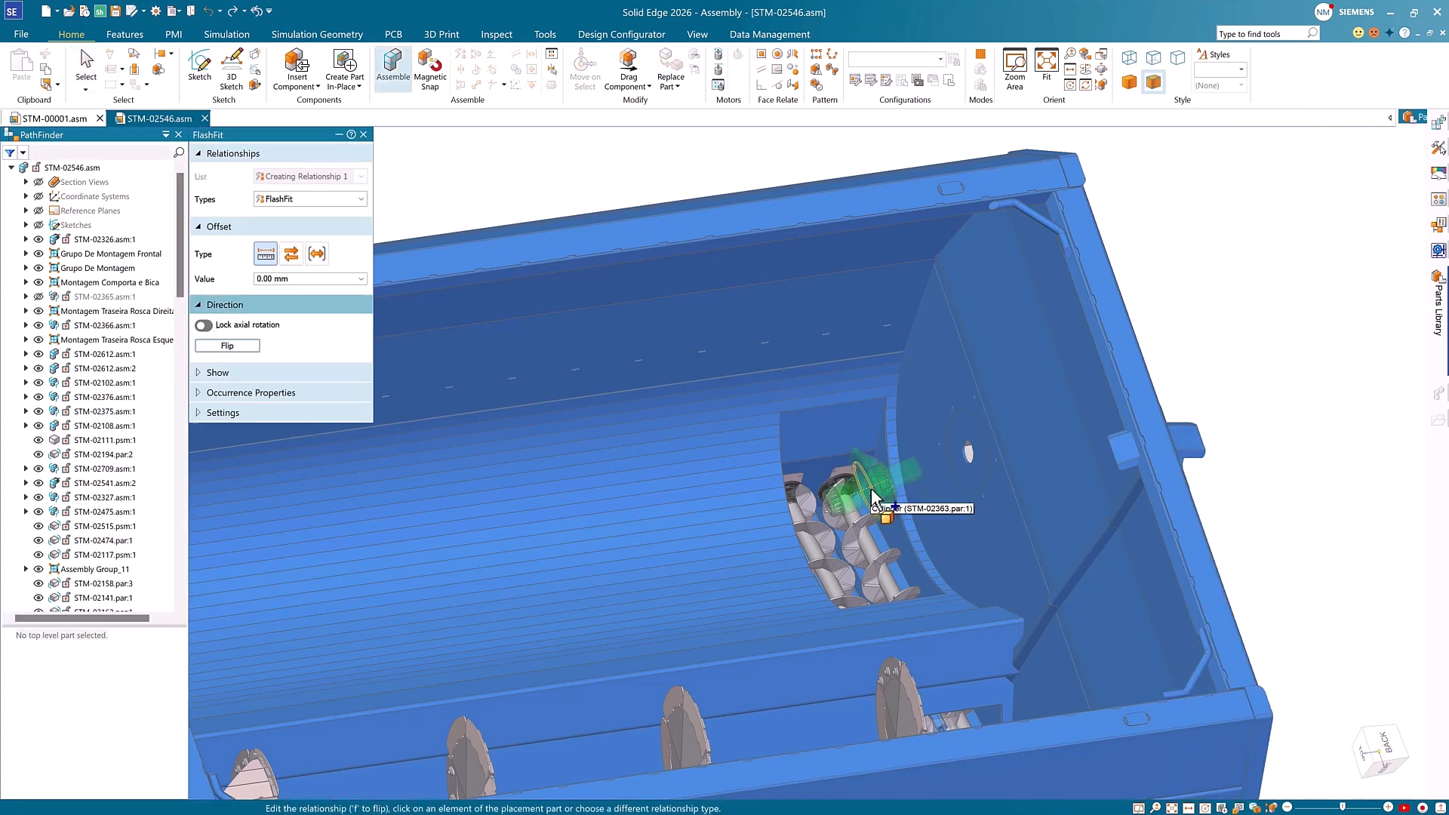
left_click(363, 134)
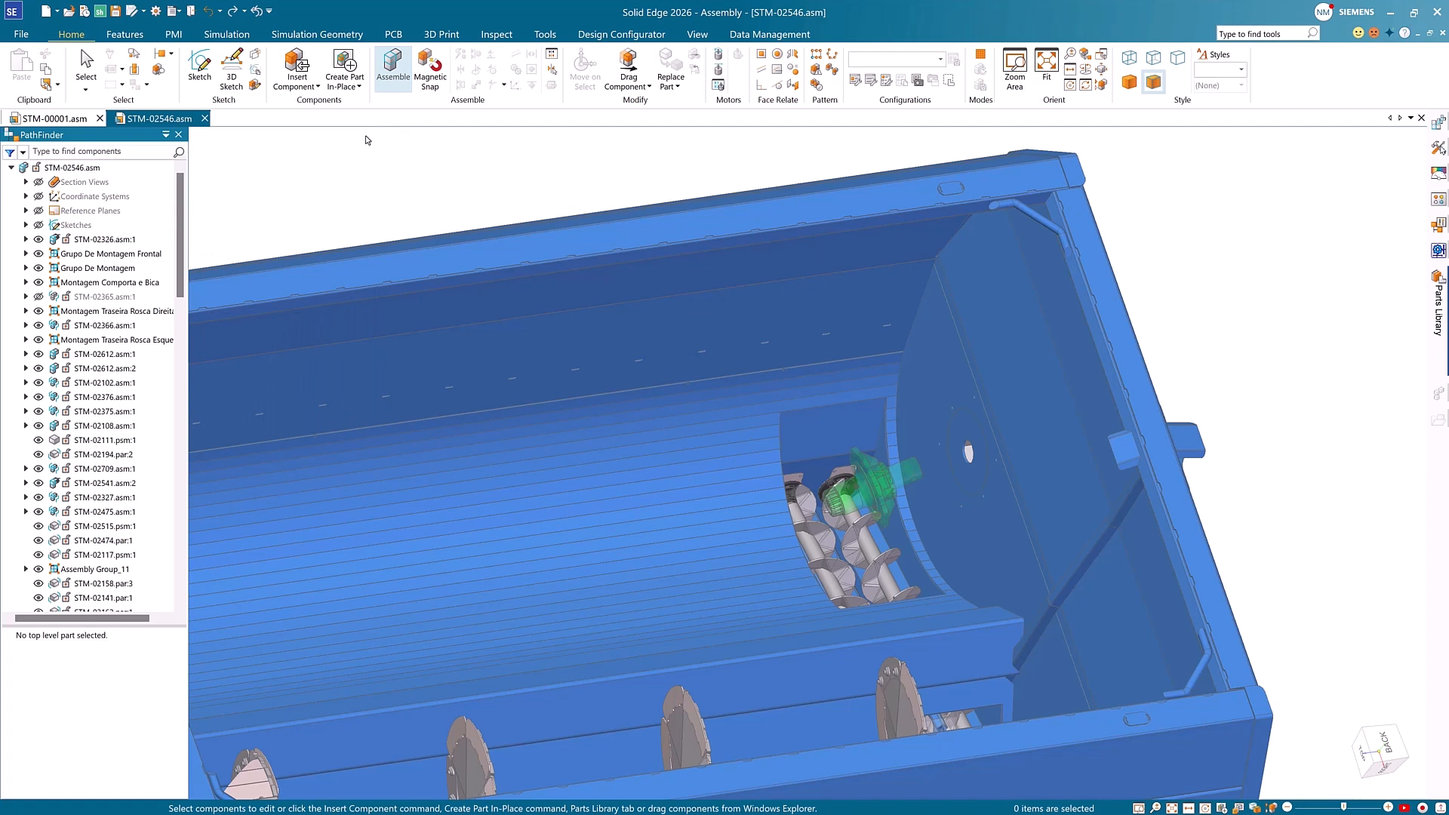
left_click(429, 70)
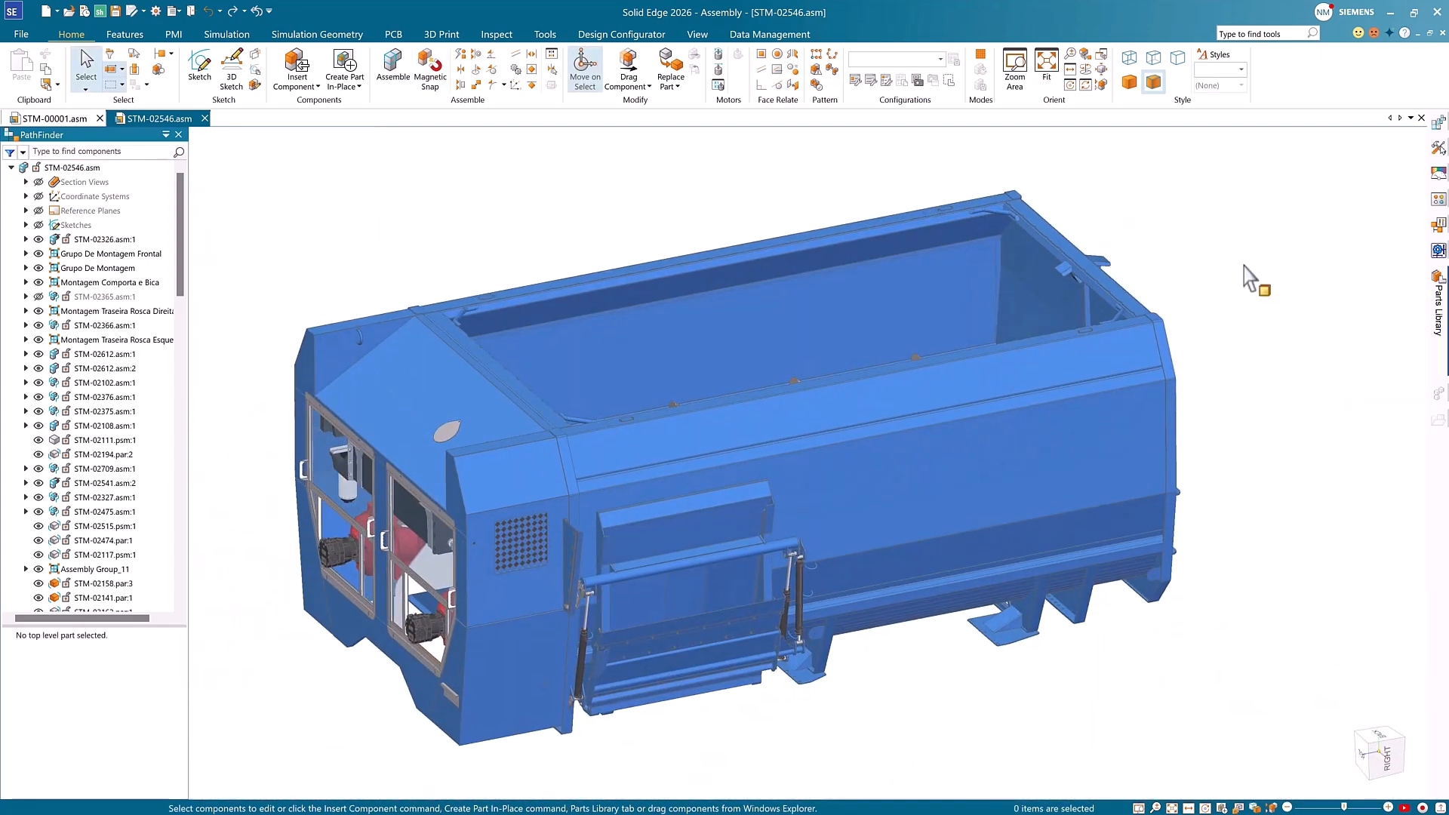
left_click(968, 472)
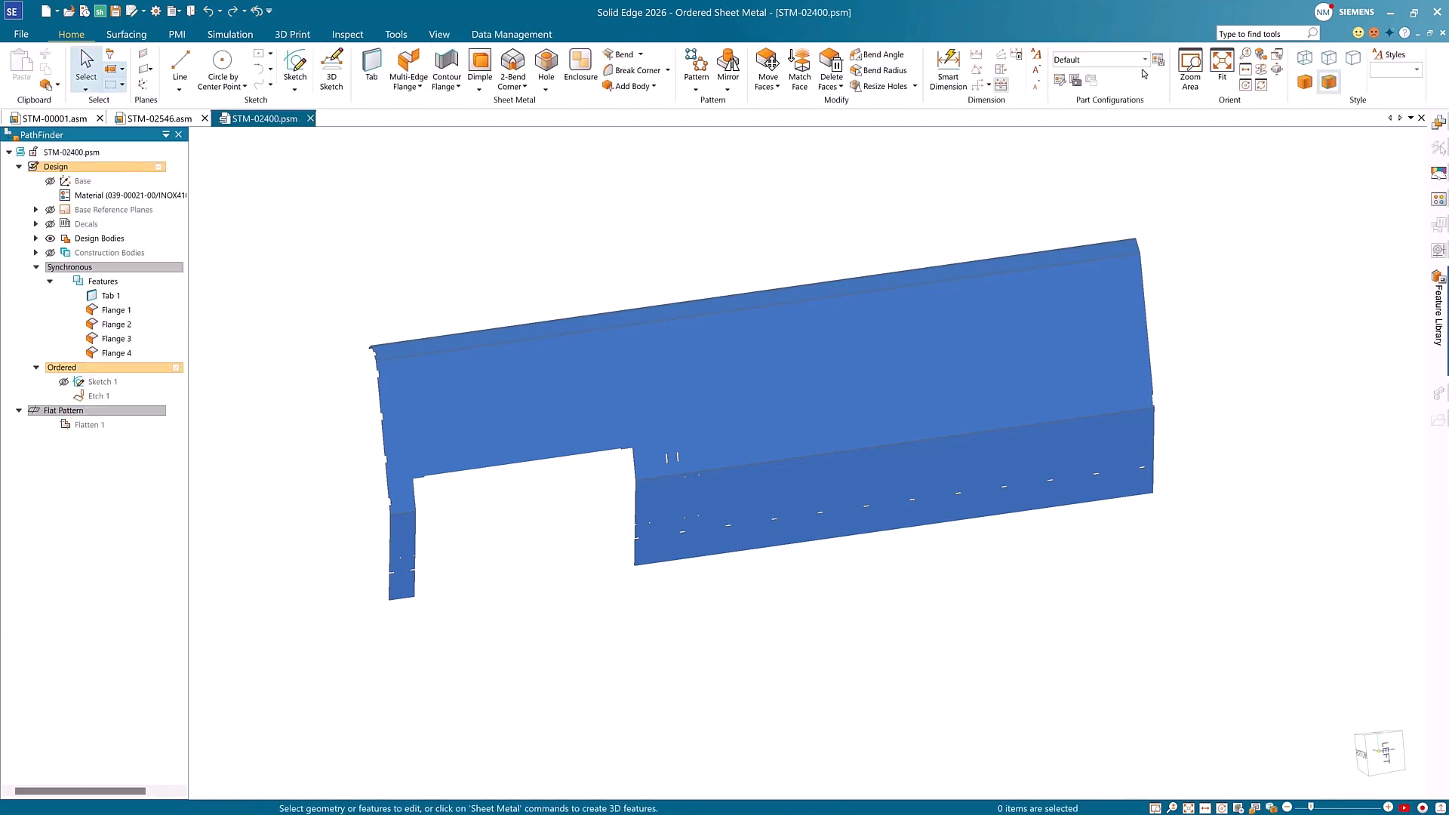
Cycle STM-02400 through With Etch, With Text and With Decal configurations, ending on Default
left_click(1156, 59)
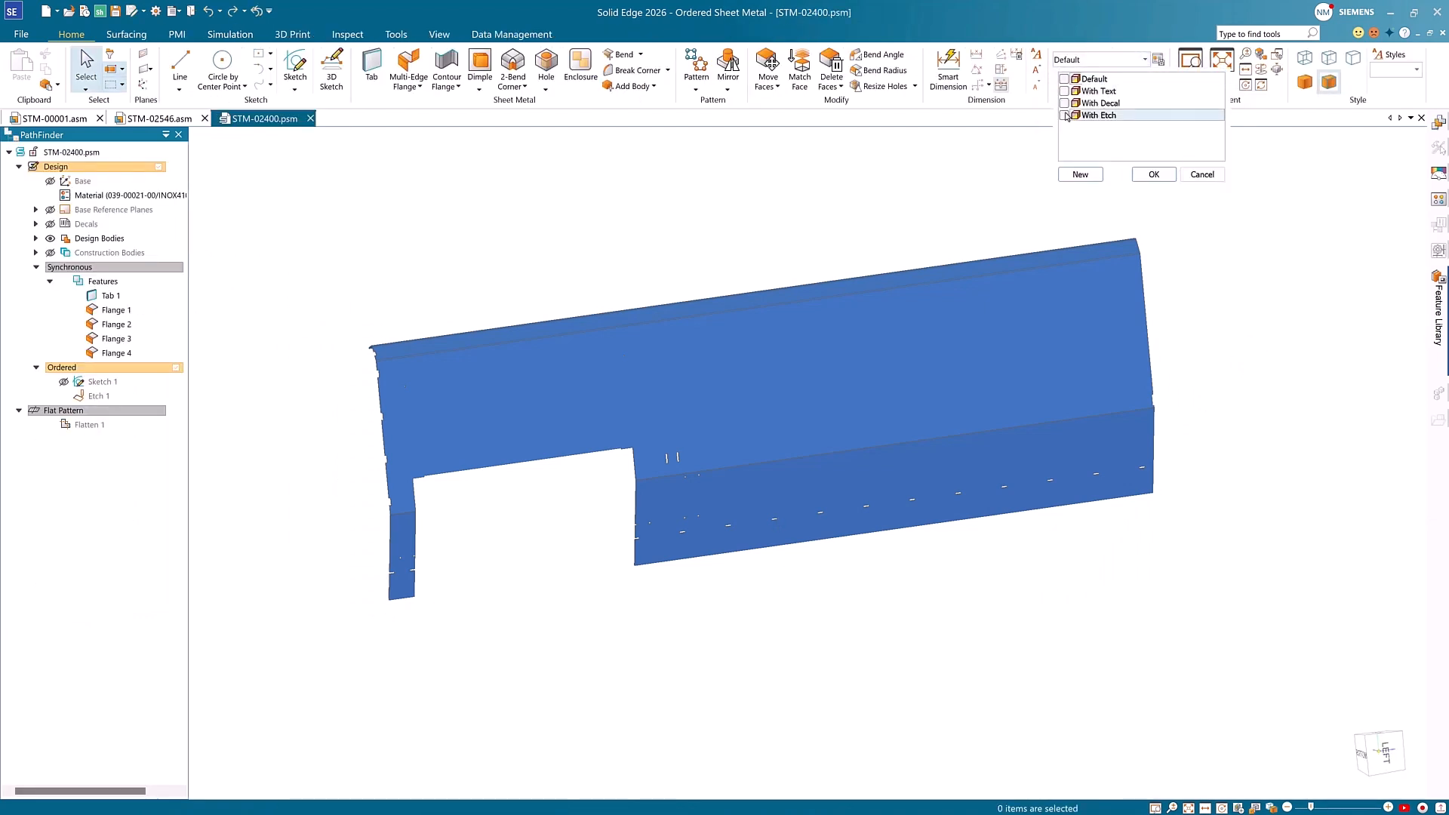
left_click(1152, 173)
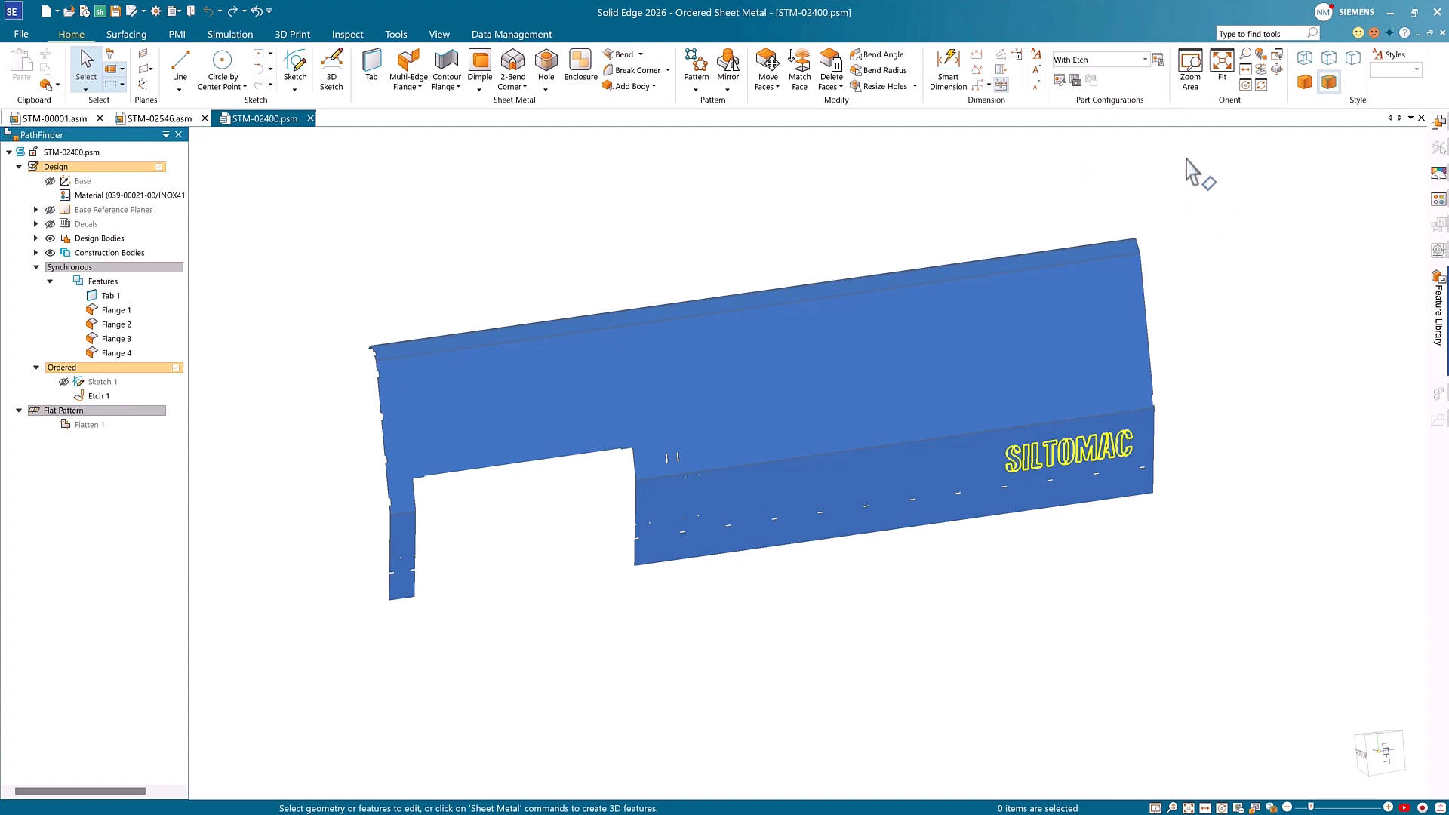
left_click(1143, 59)
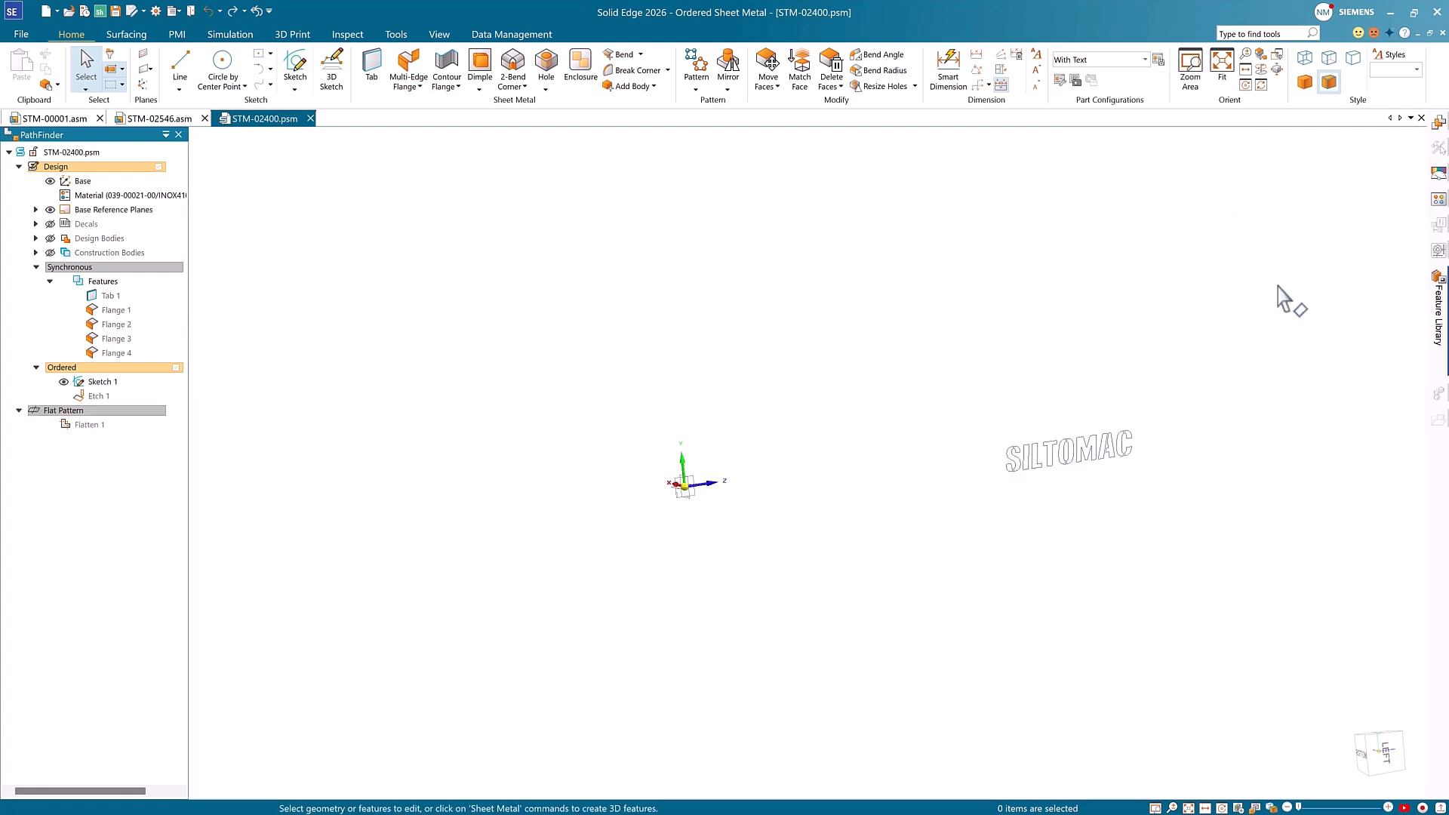
left_click(1144, 59)
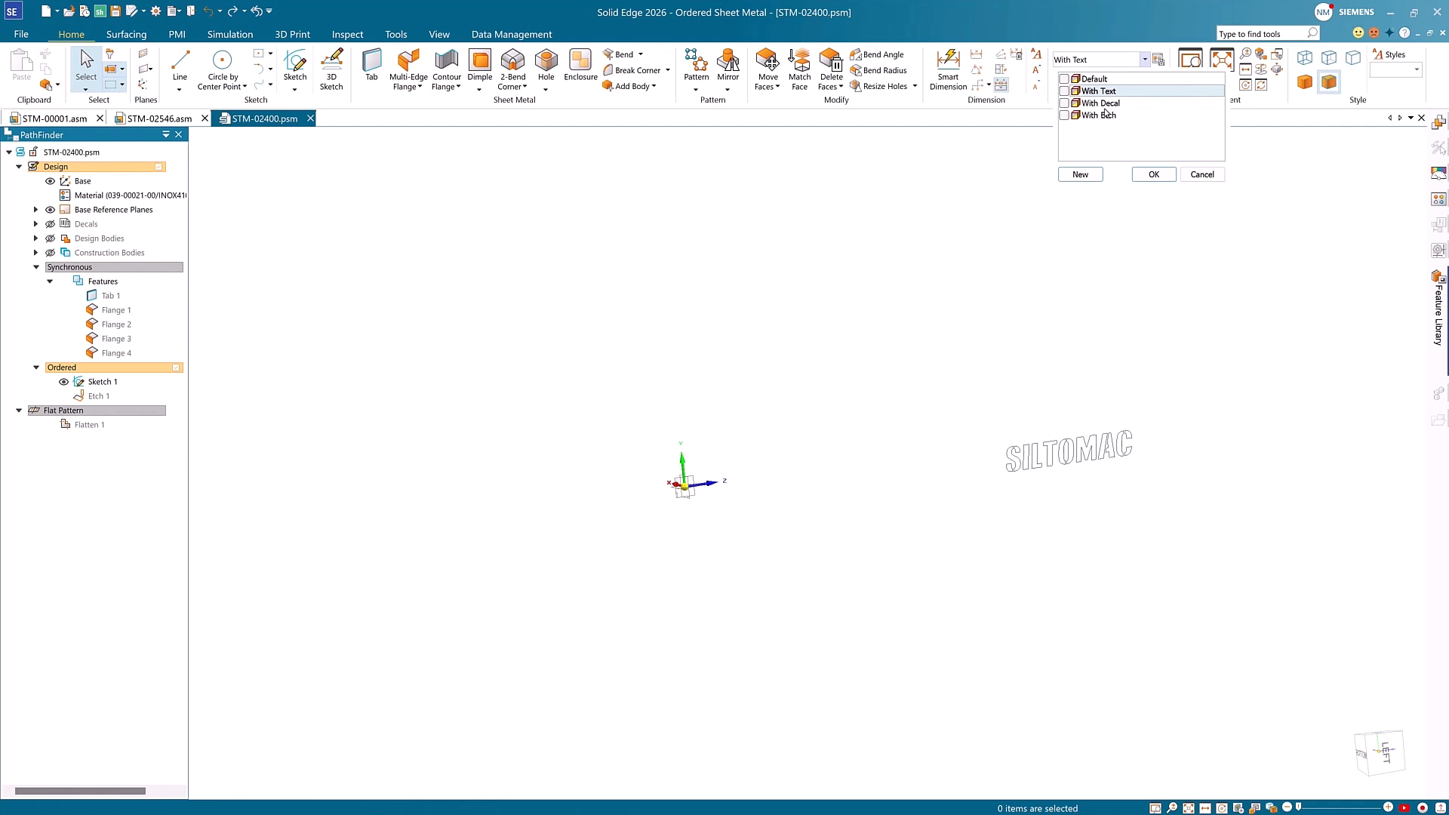
left_click(1152, 173)
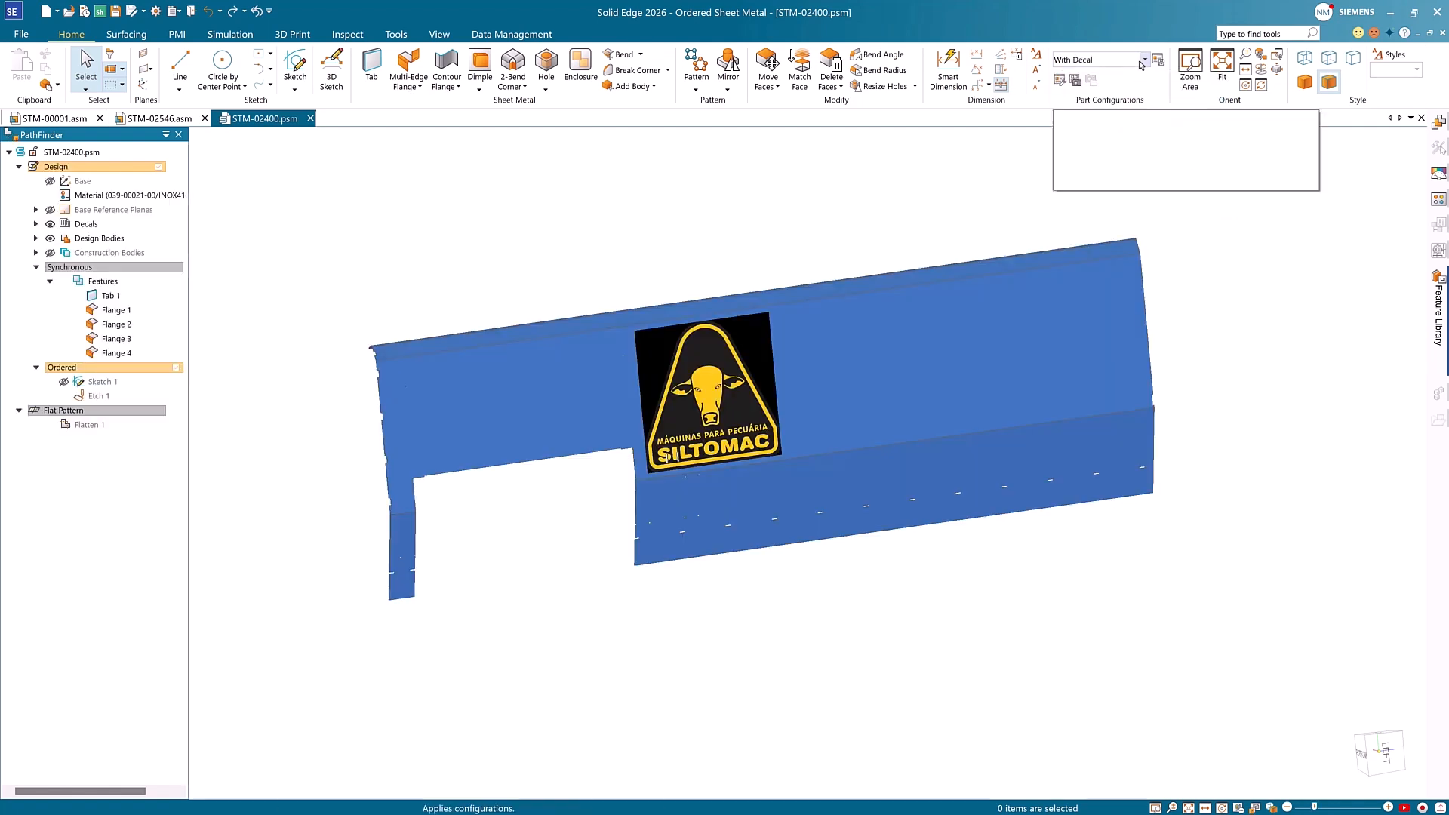
left_click(1100, 58)
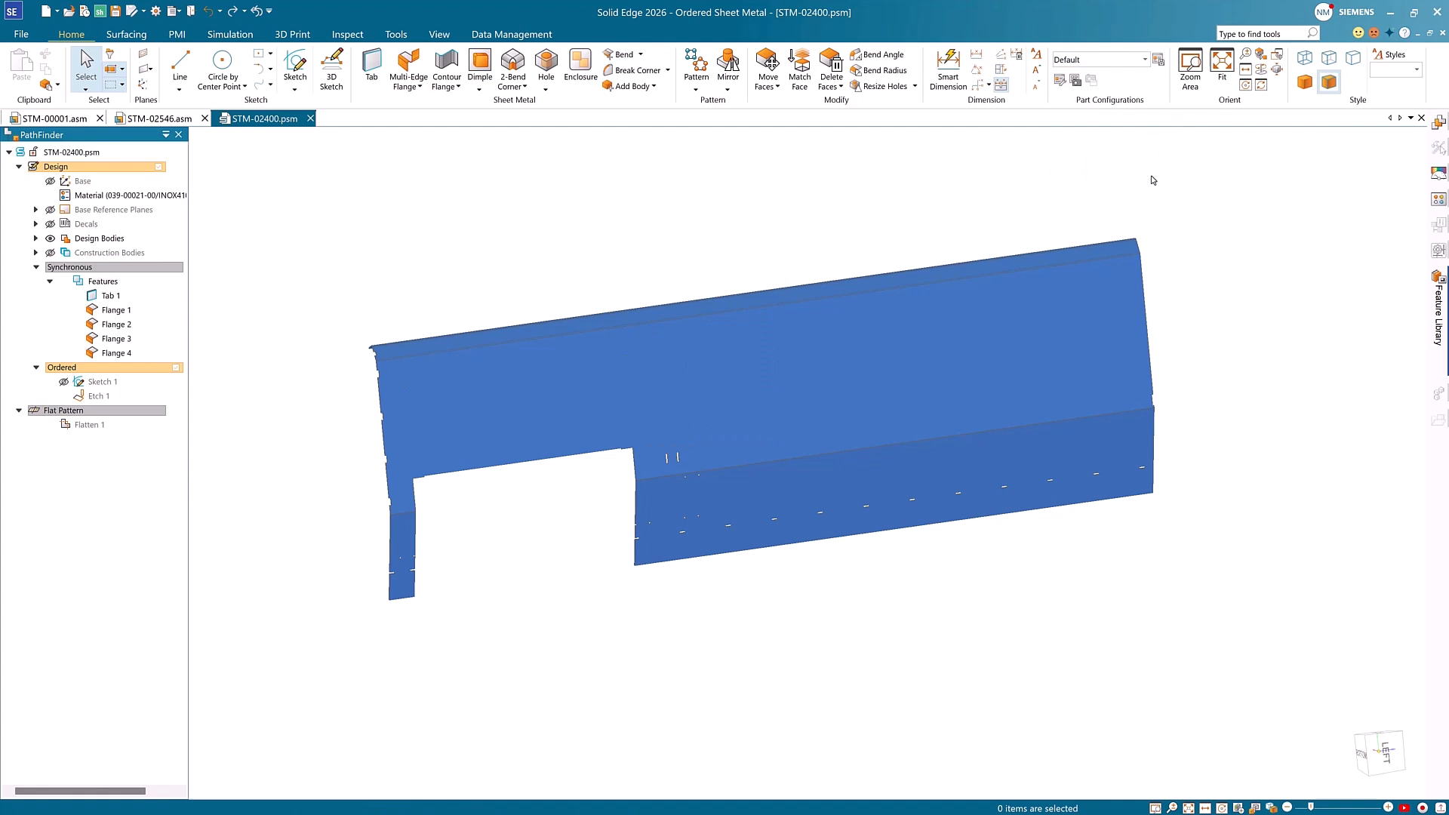
mouse_move(157, 119)
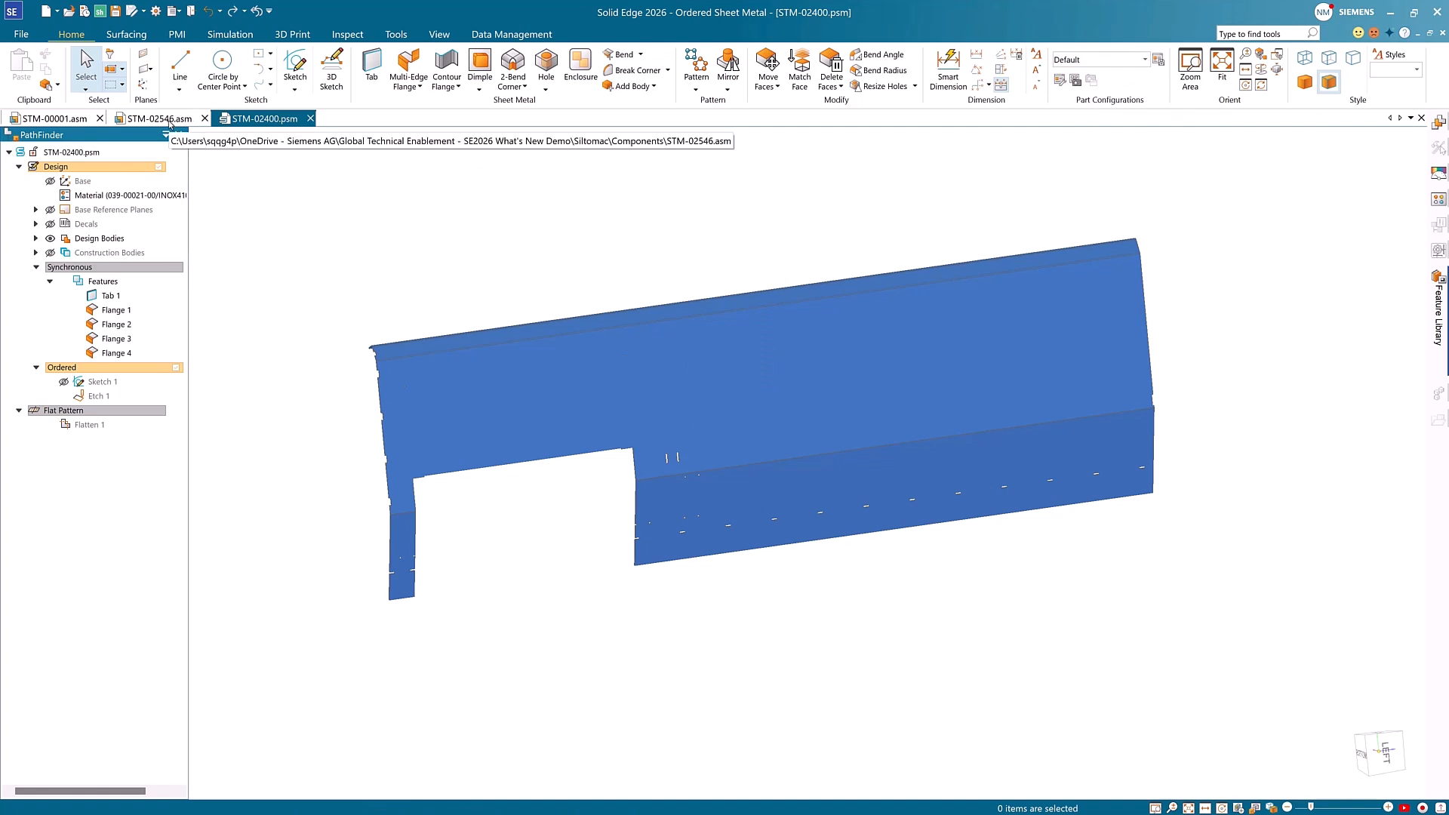
left_click(157, 119)
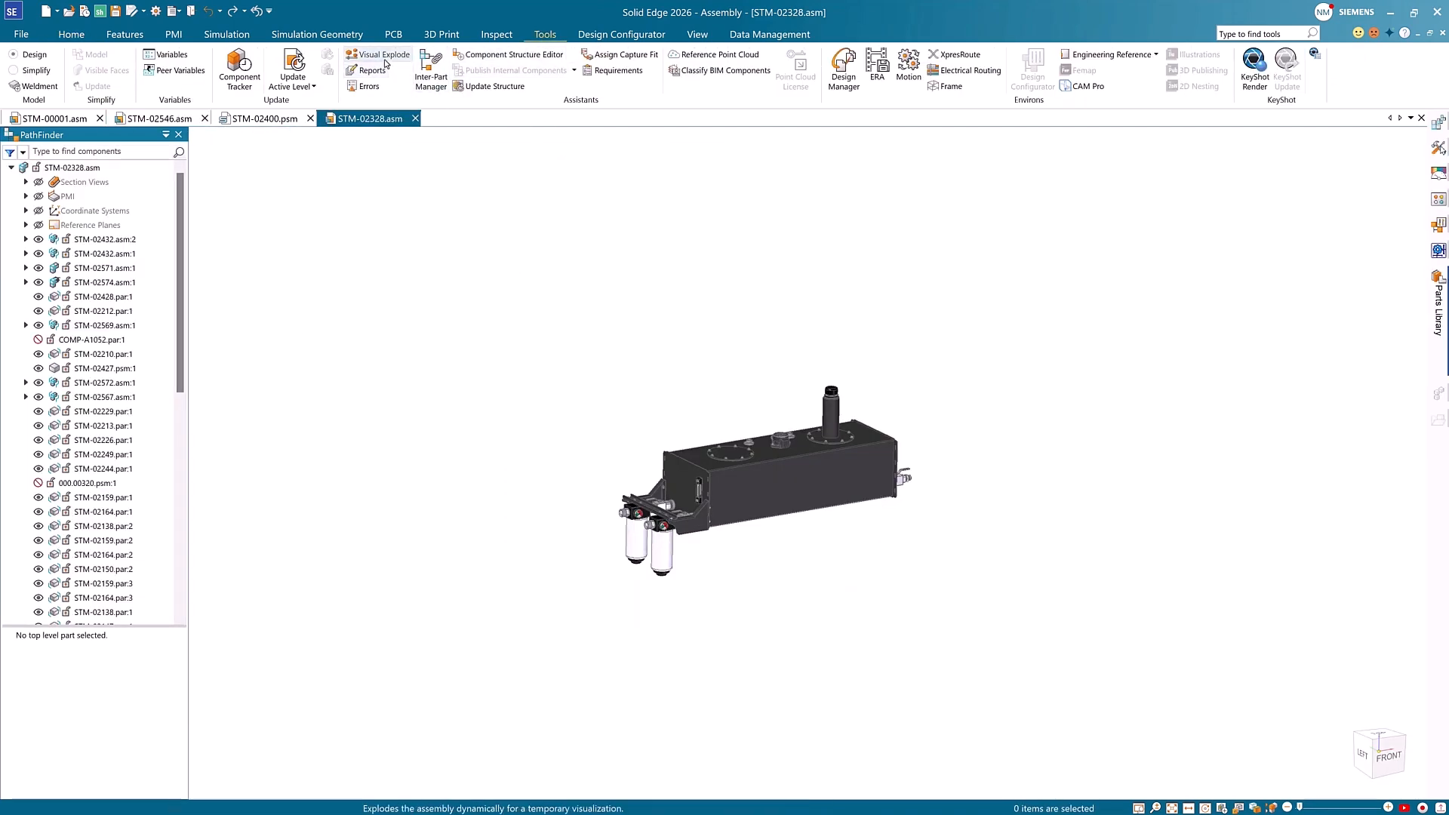
Save the exploded layout as configuration 'Container Exp' and close the Visual Explode environment
left_click(379, 54)
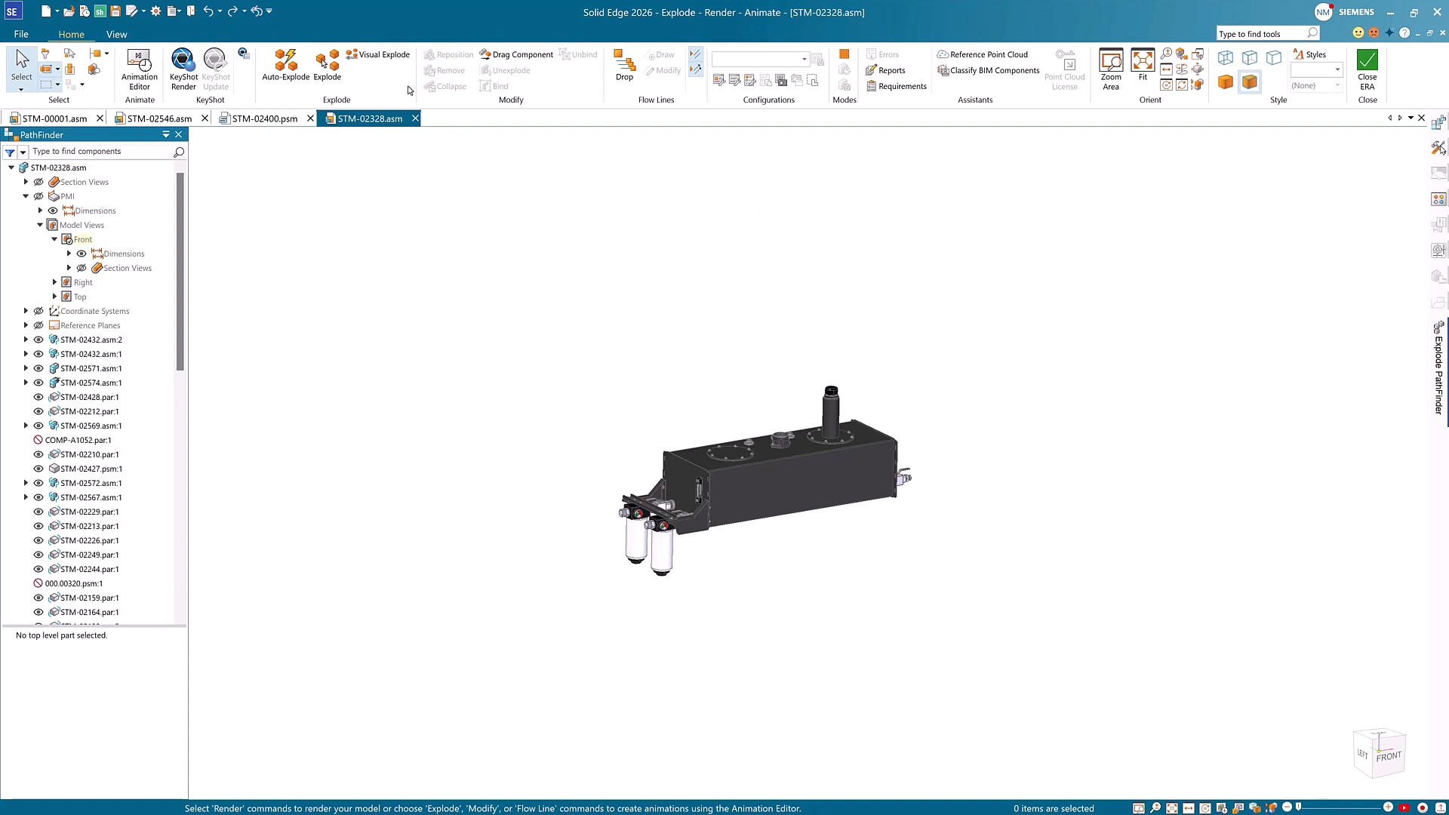
left_click(354, 55)
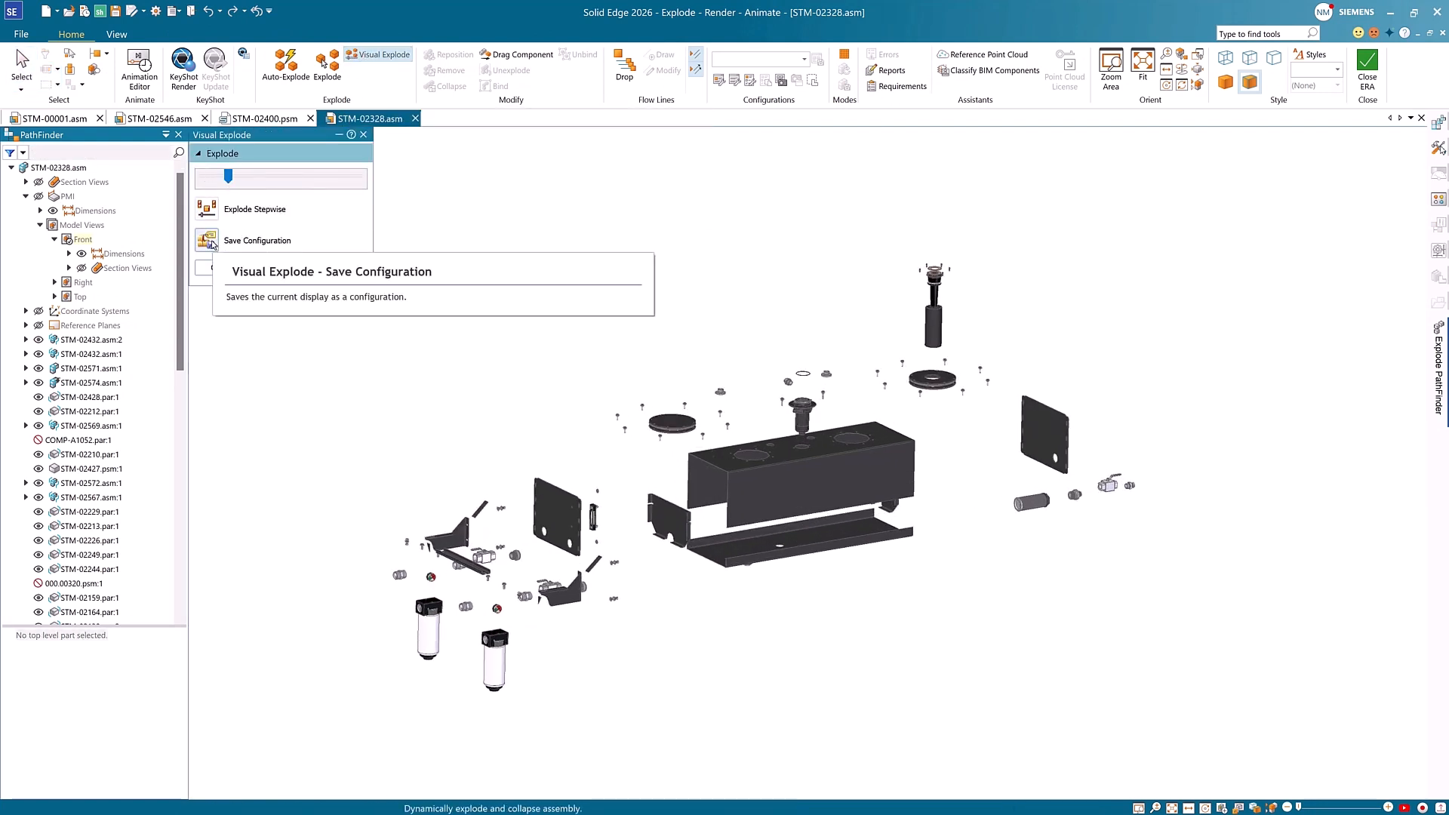
left_click(257, 240)
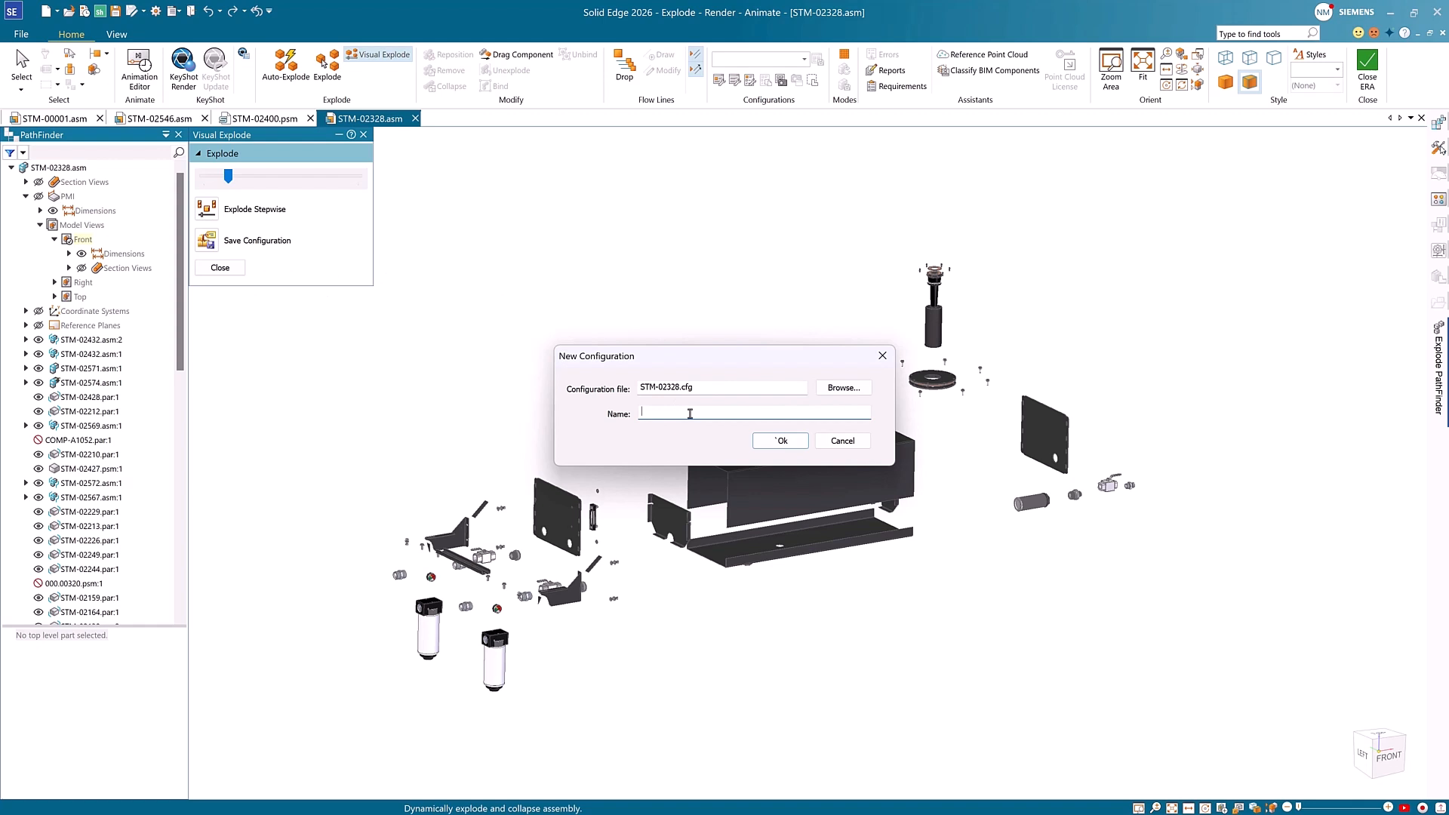
type("Container Exp")
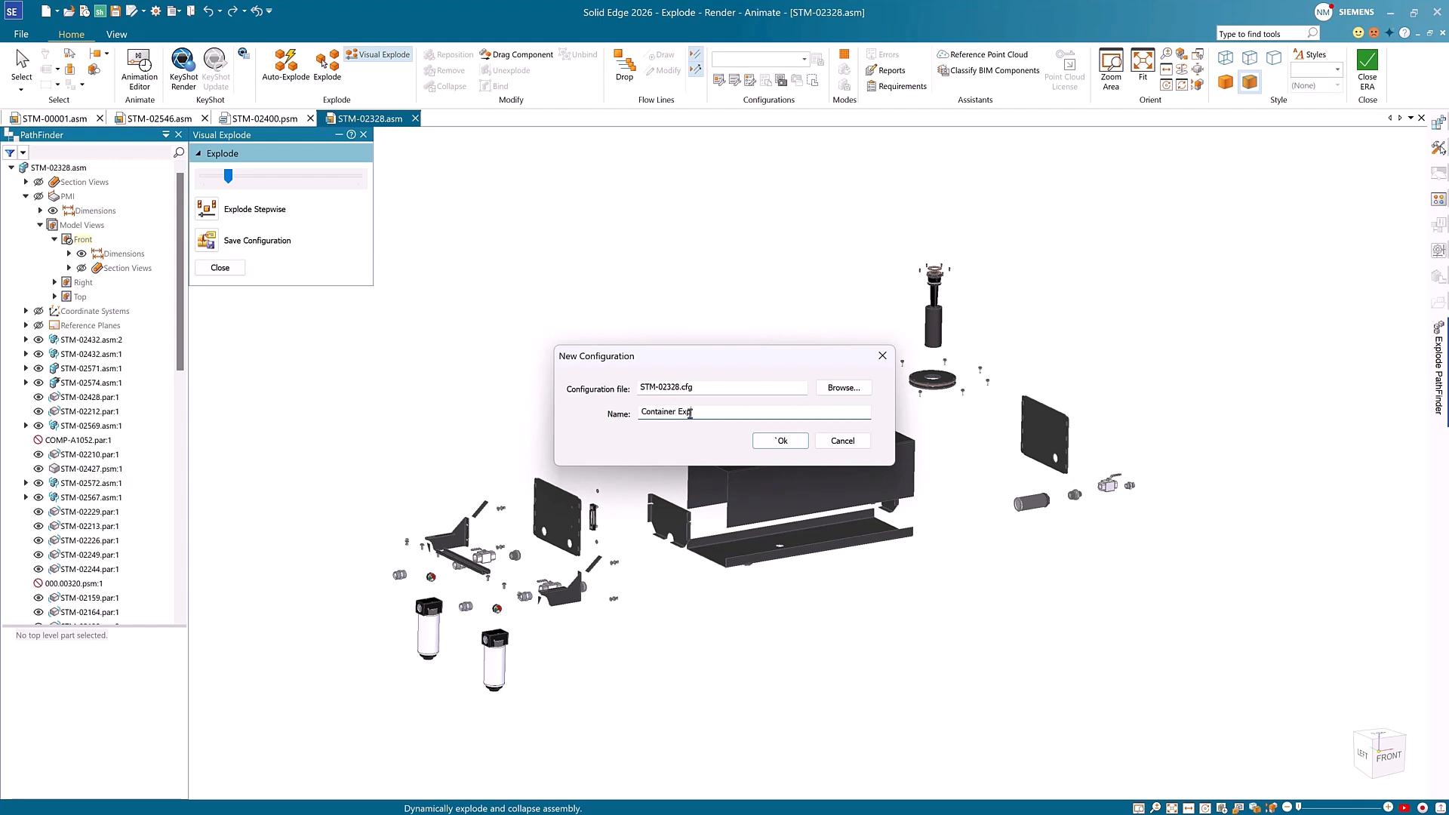
left_click(779, 441)
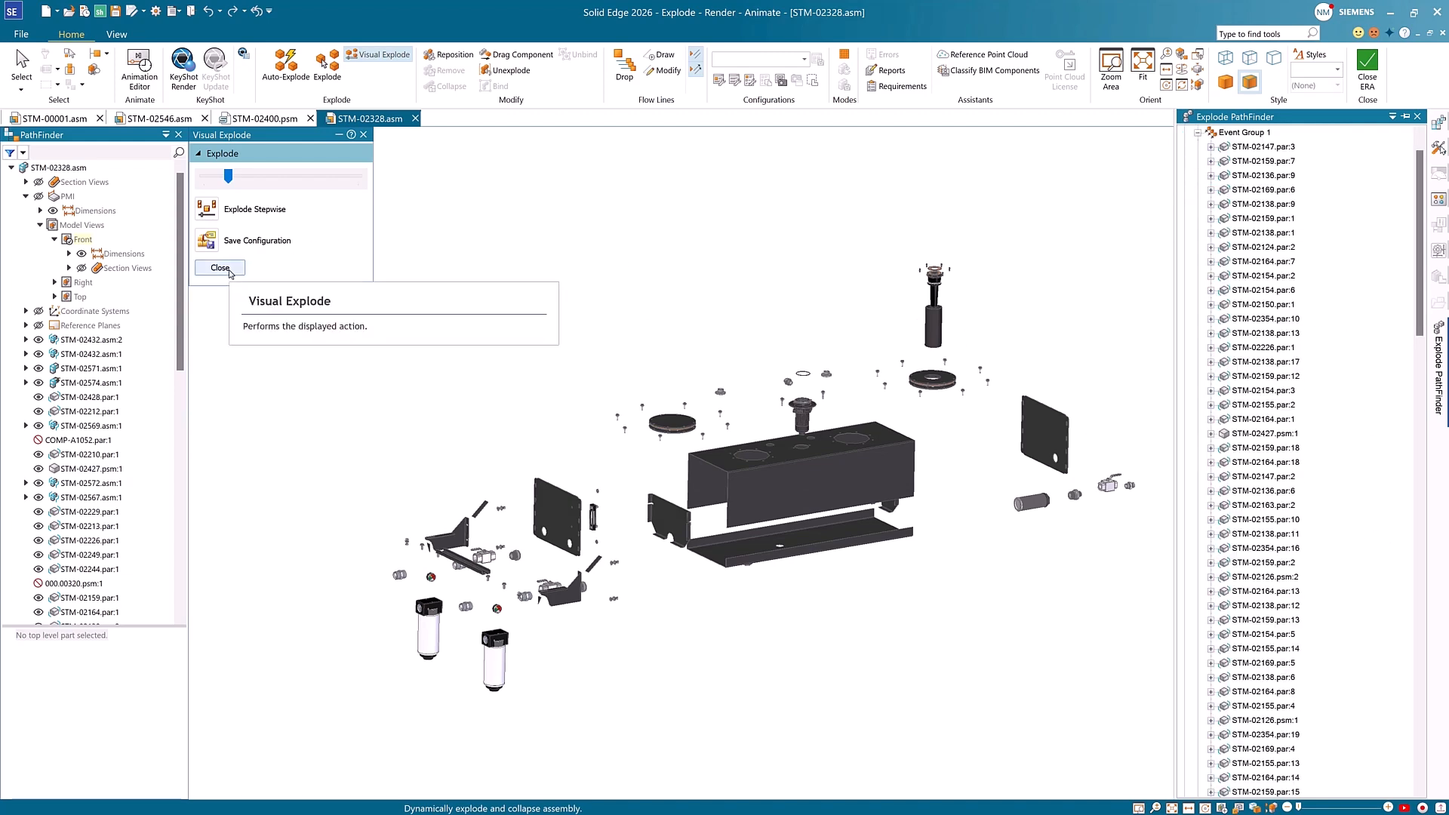
left_click(219, 268)
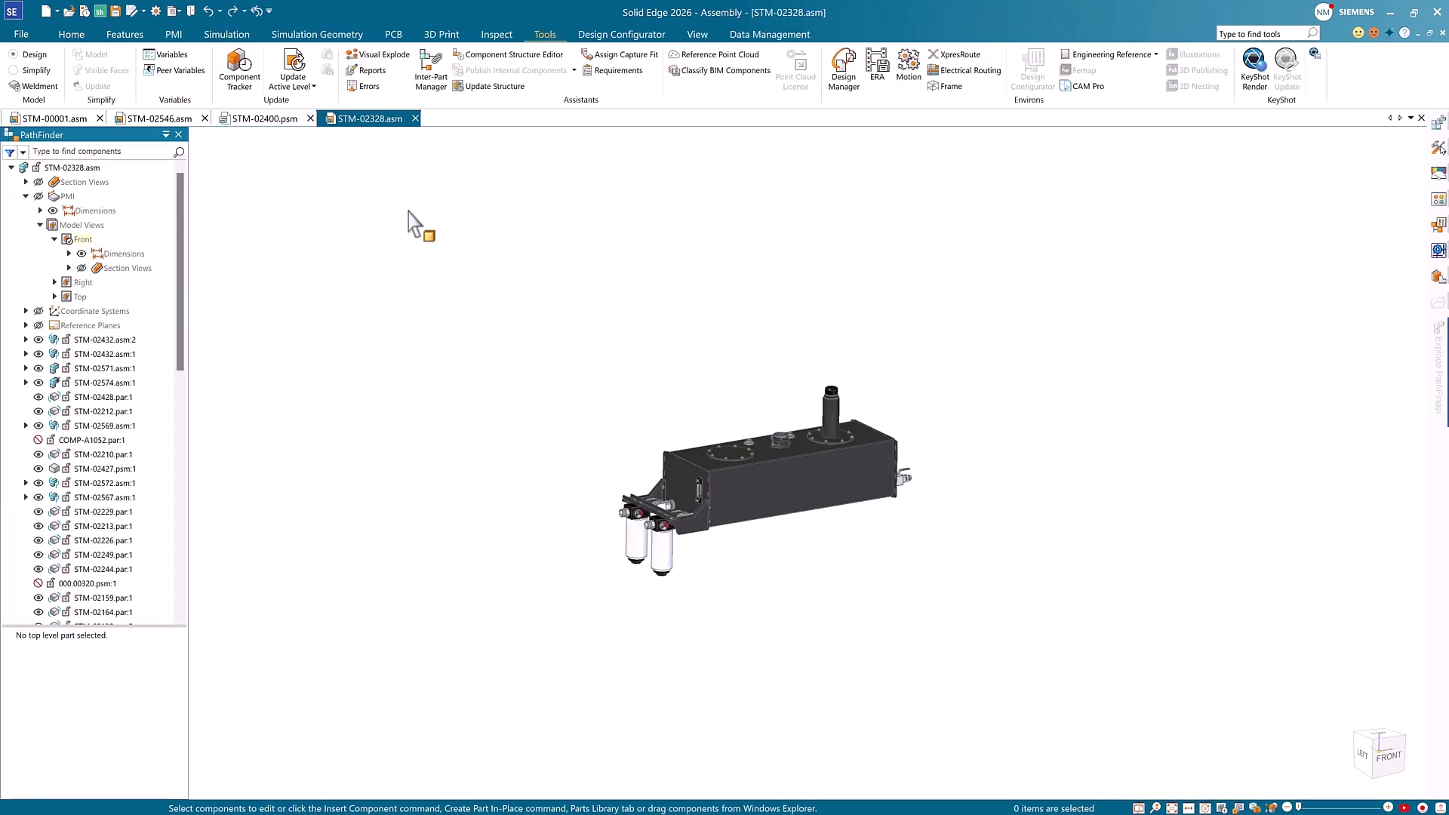
left_click(52, 118)
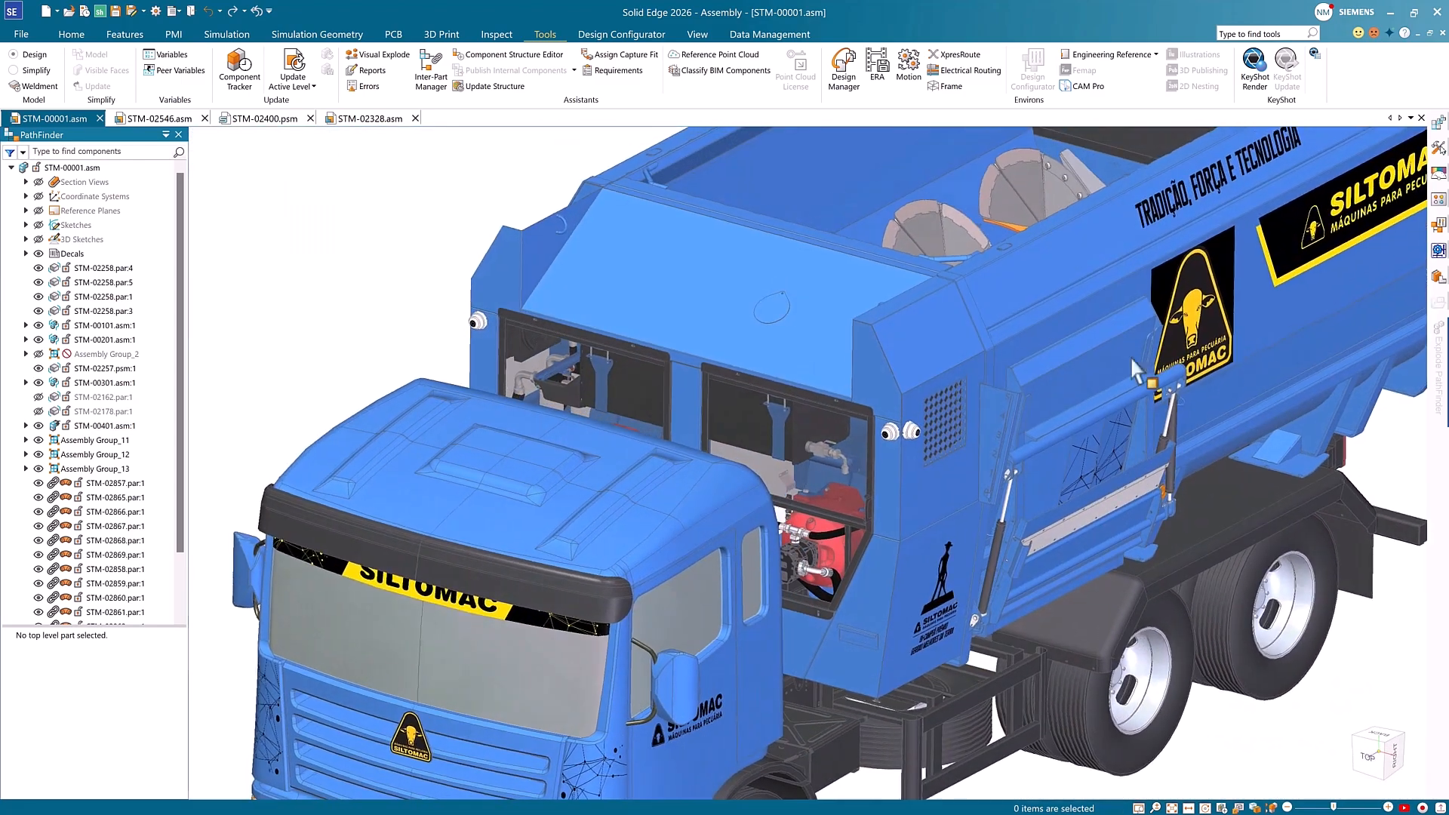
Start Part Copy on STM-00001.asm to browse for a sheet-metal part to copy
left_click(19, 34)
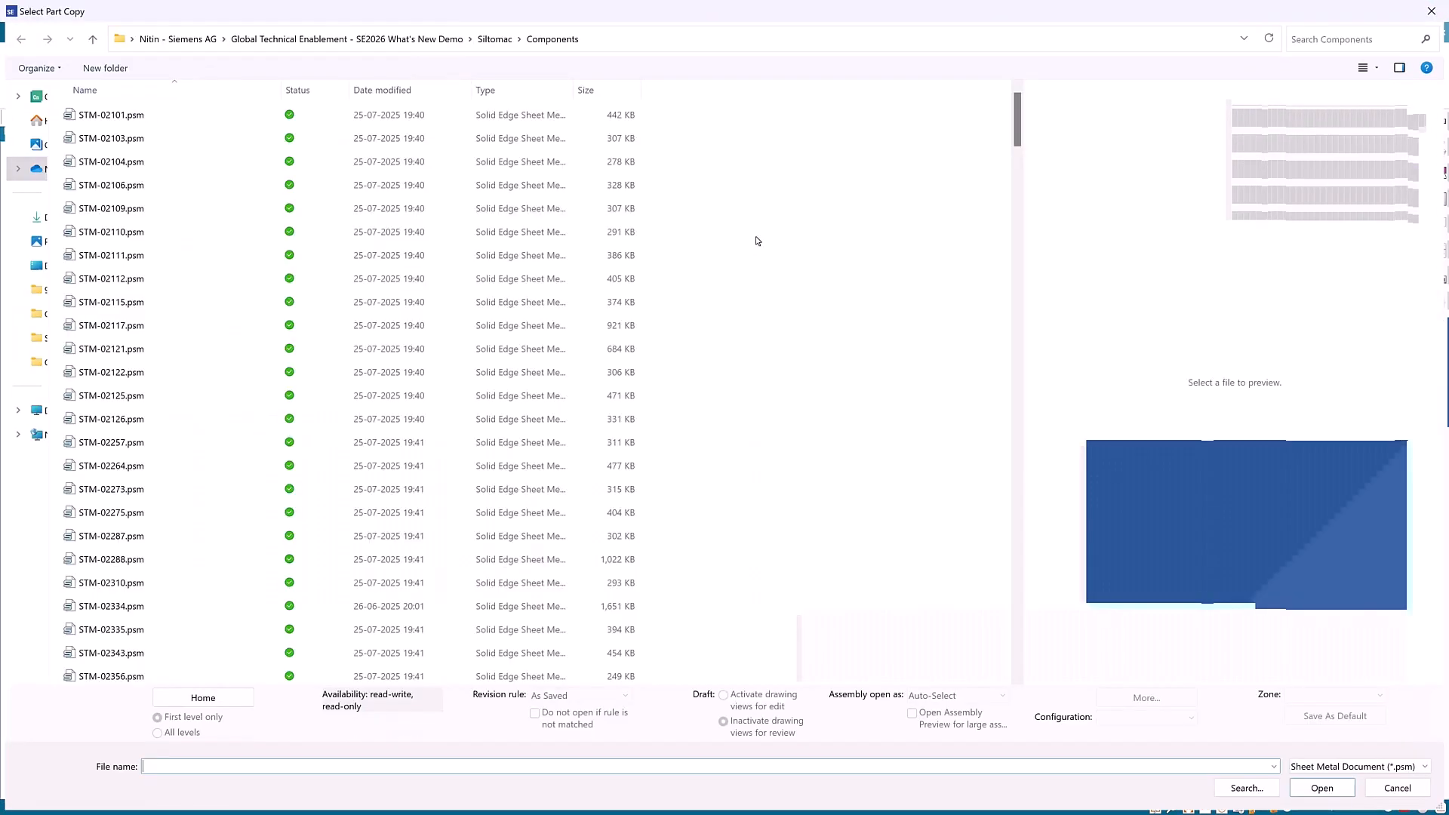
Copy STM-02589 as a construction body with reference planes, mirrored about the Right plane
type("2589")
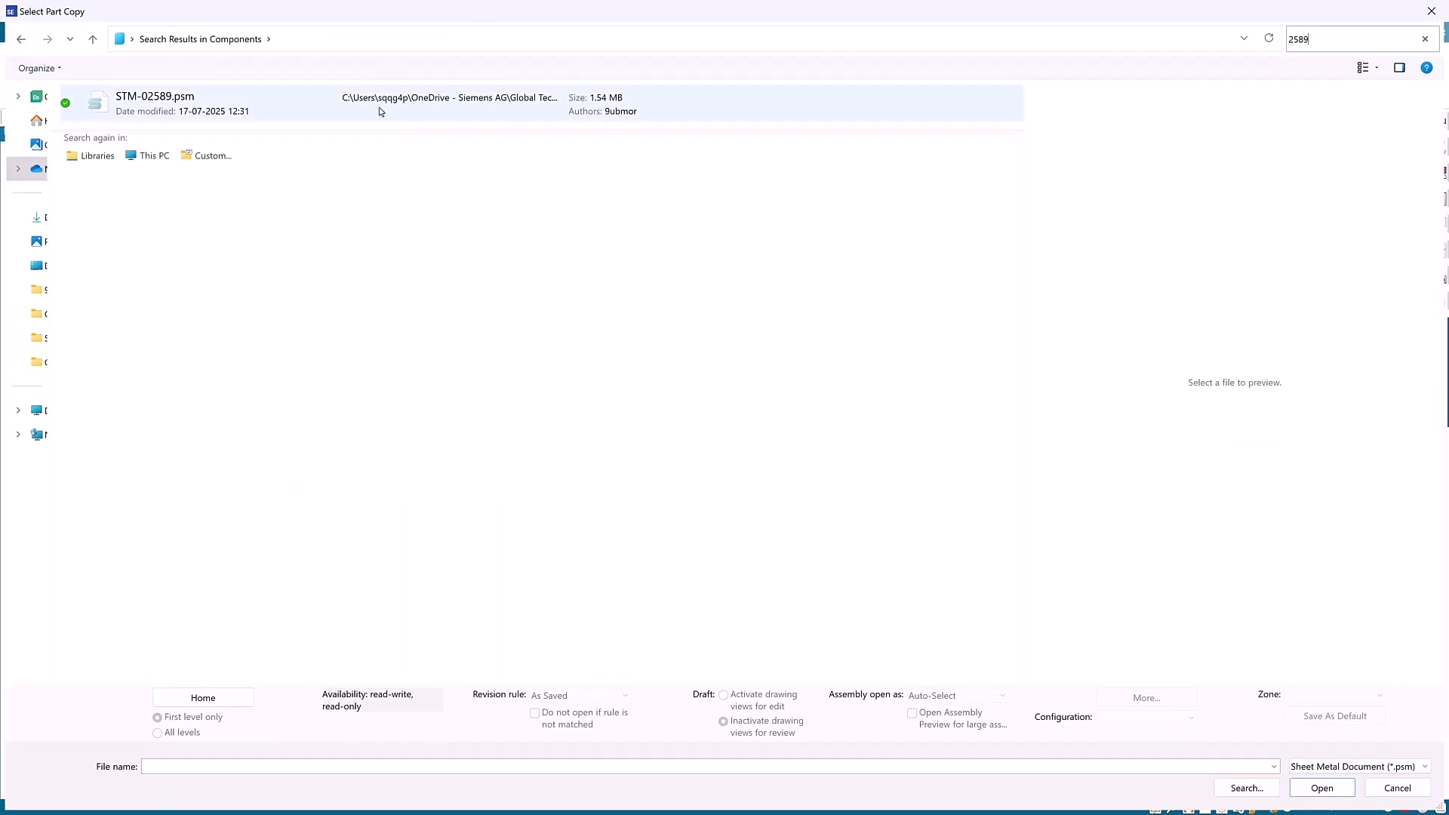
left_click(1321, 787)
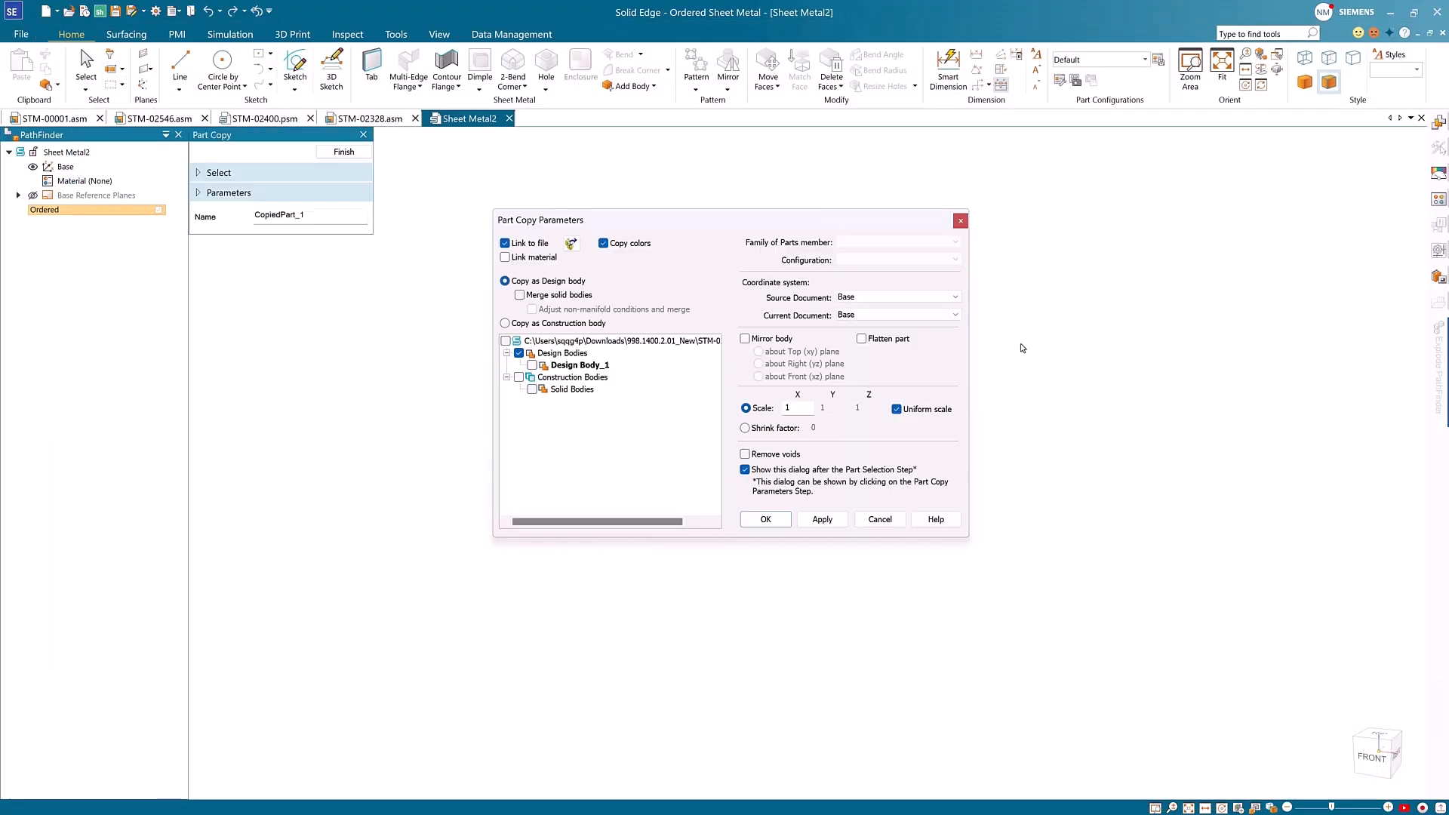
left_click(505, 322)
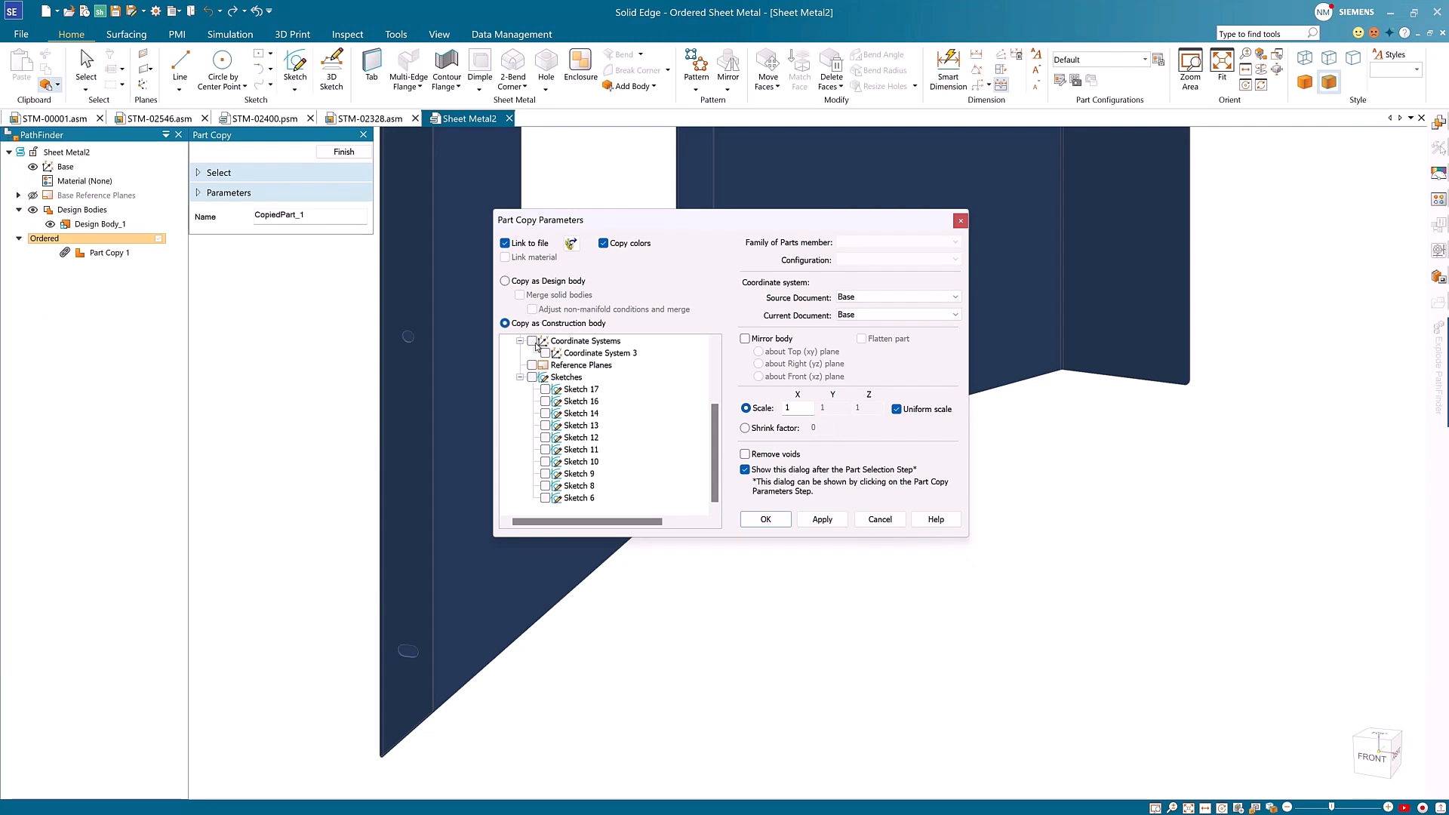
left_click(532, 341)
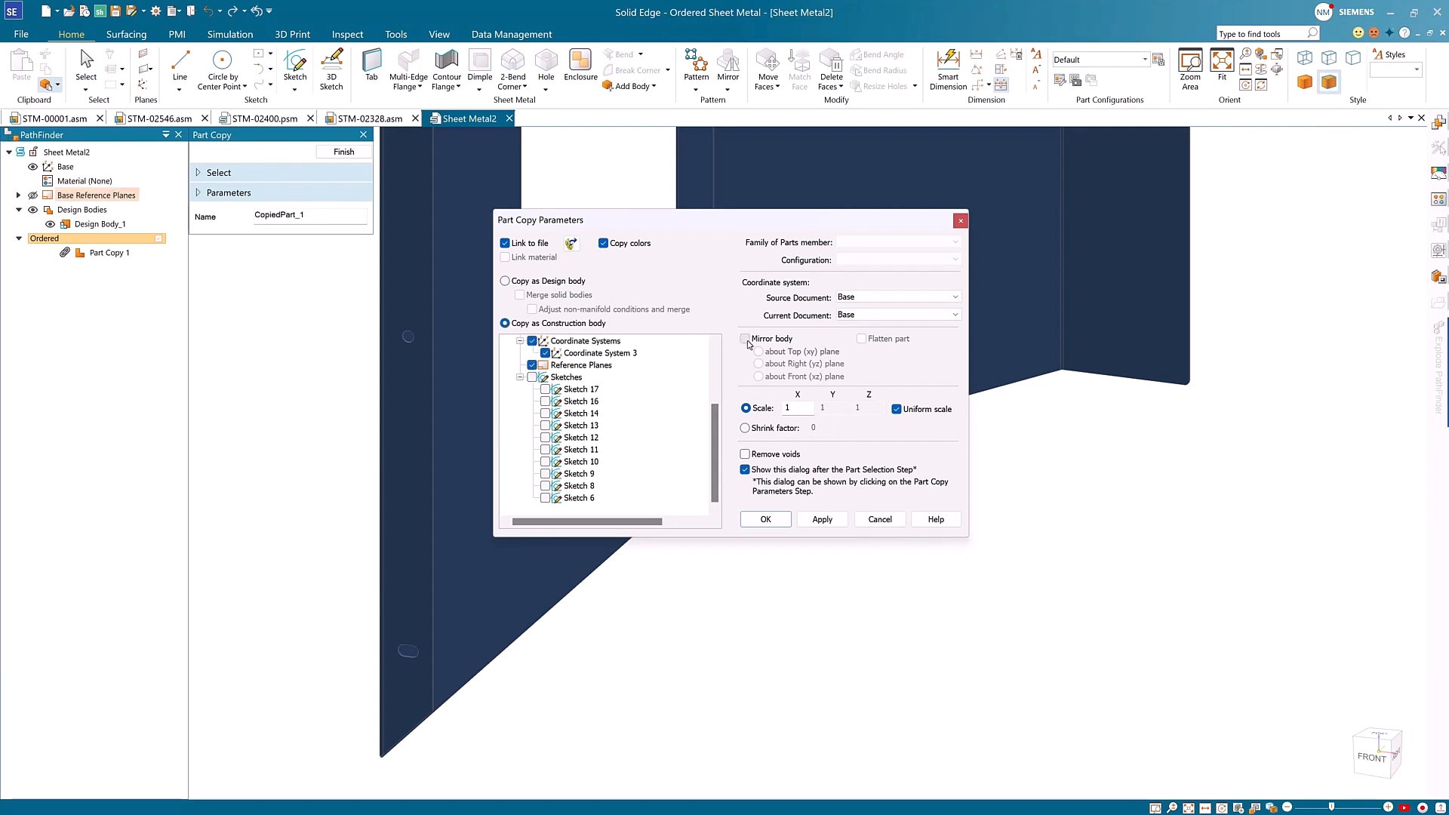
left_click(745, 338)
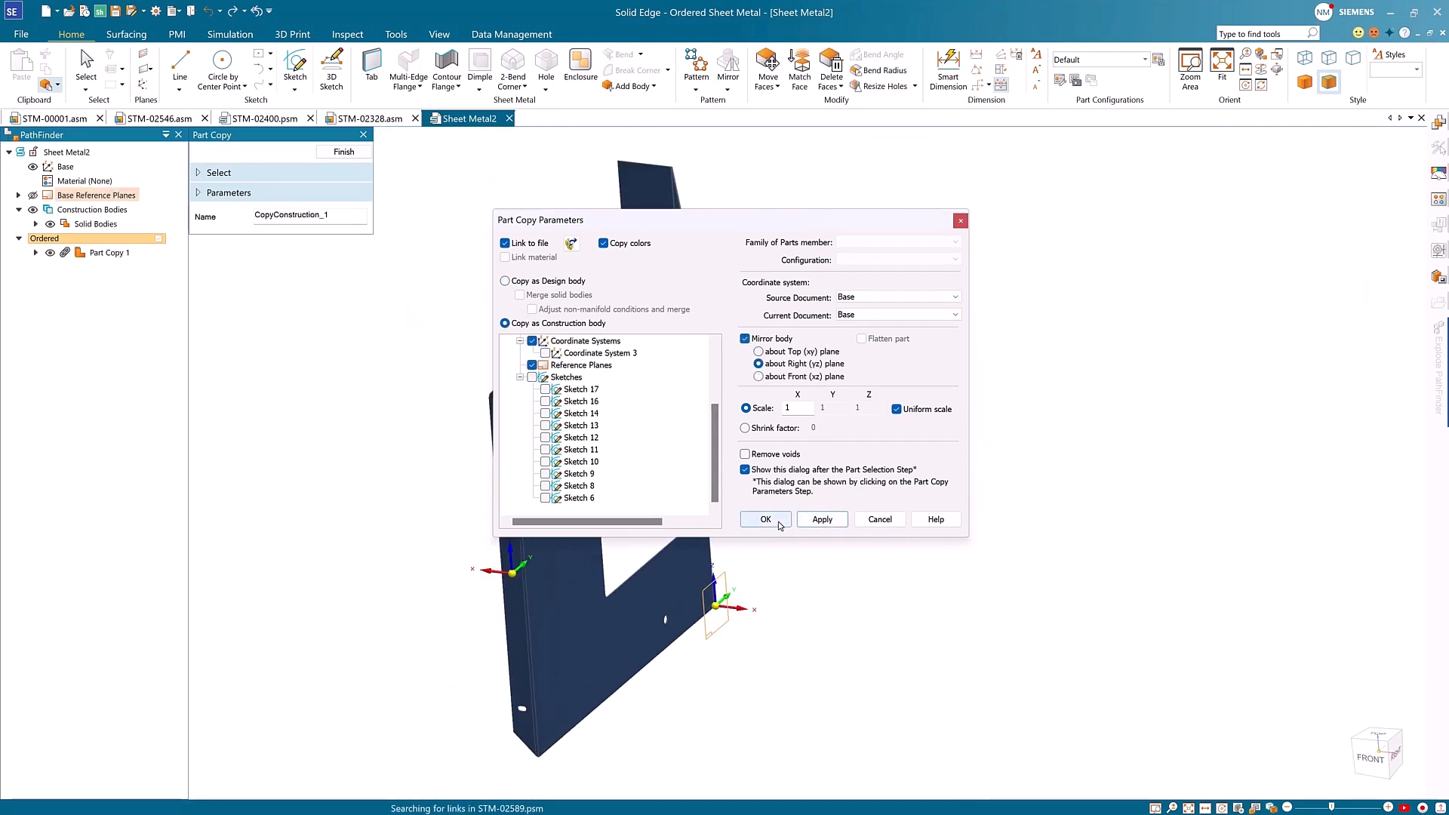
left_click(765, 518)
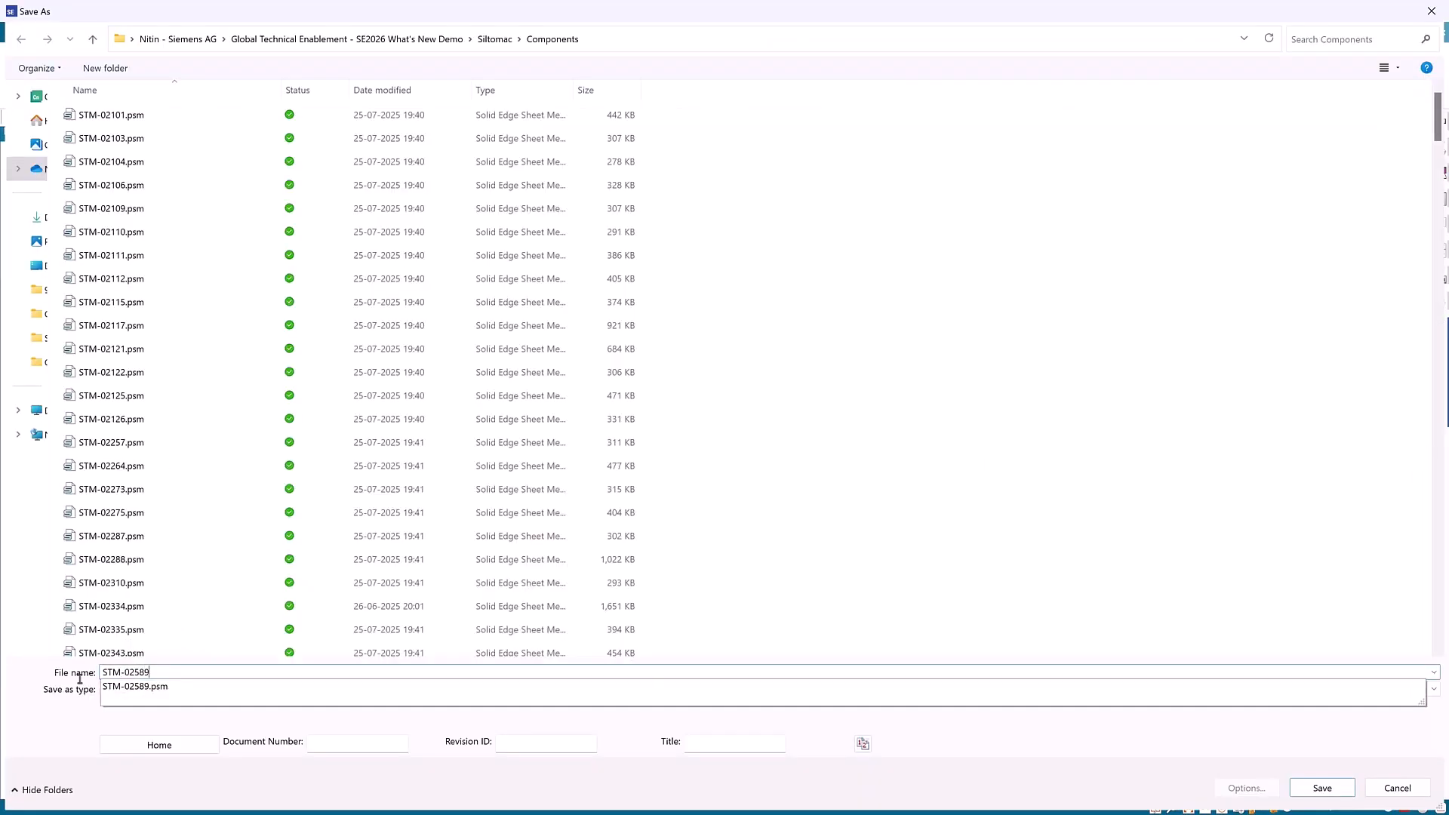
Save the copy as STM-02589-1, FlashFit it into STM-00001, and open Show/Hide All Components
left_click(1320, 787)
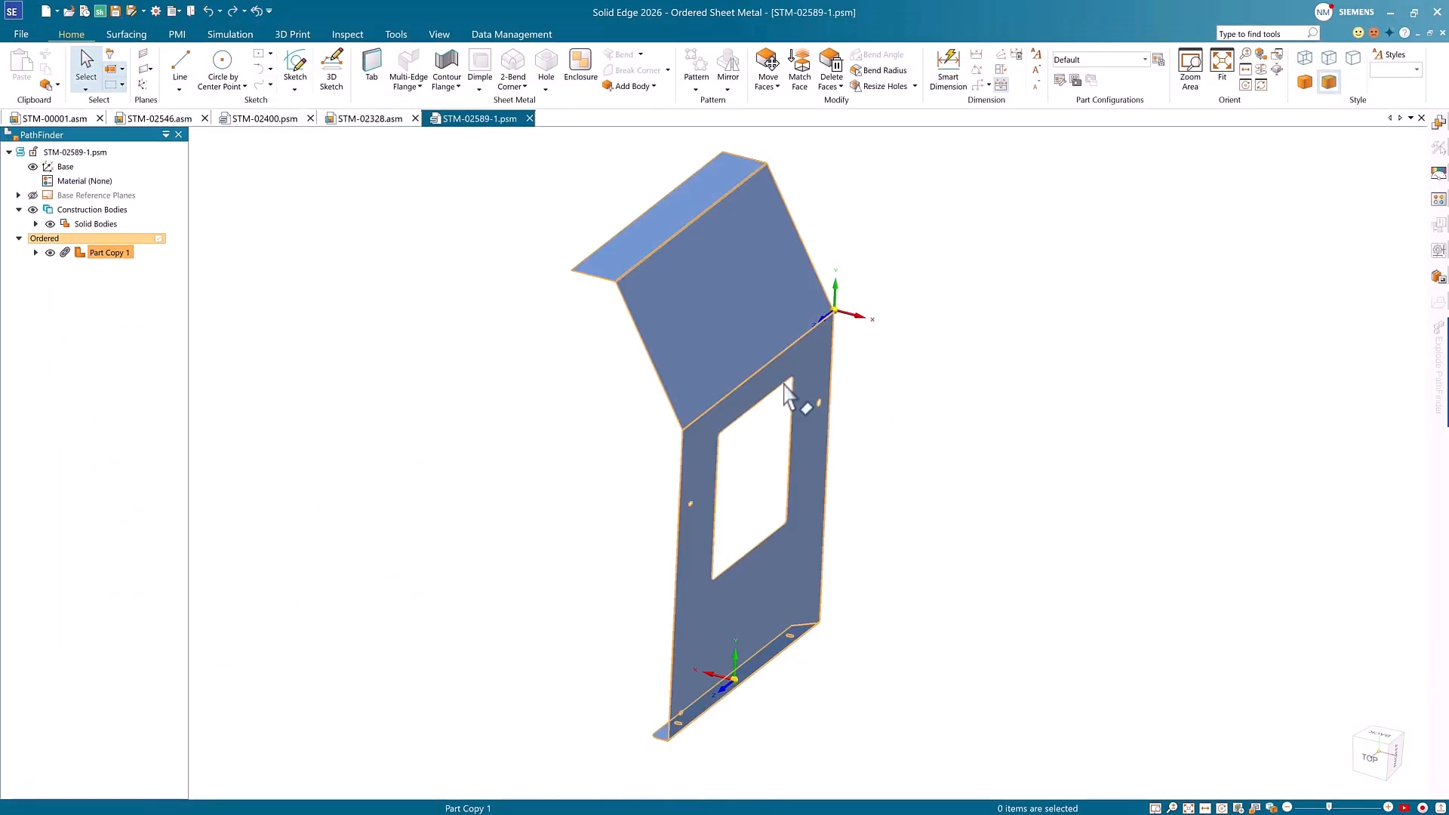
left_click(51, 118)
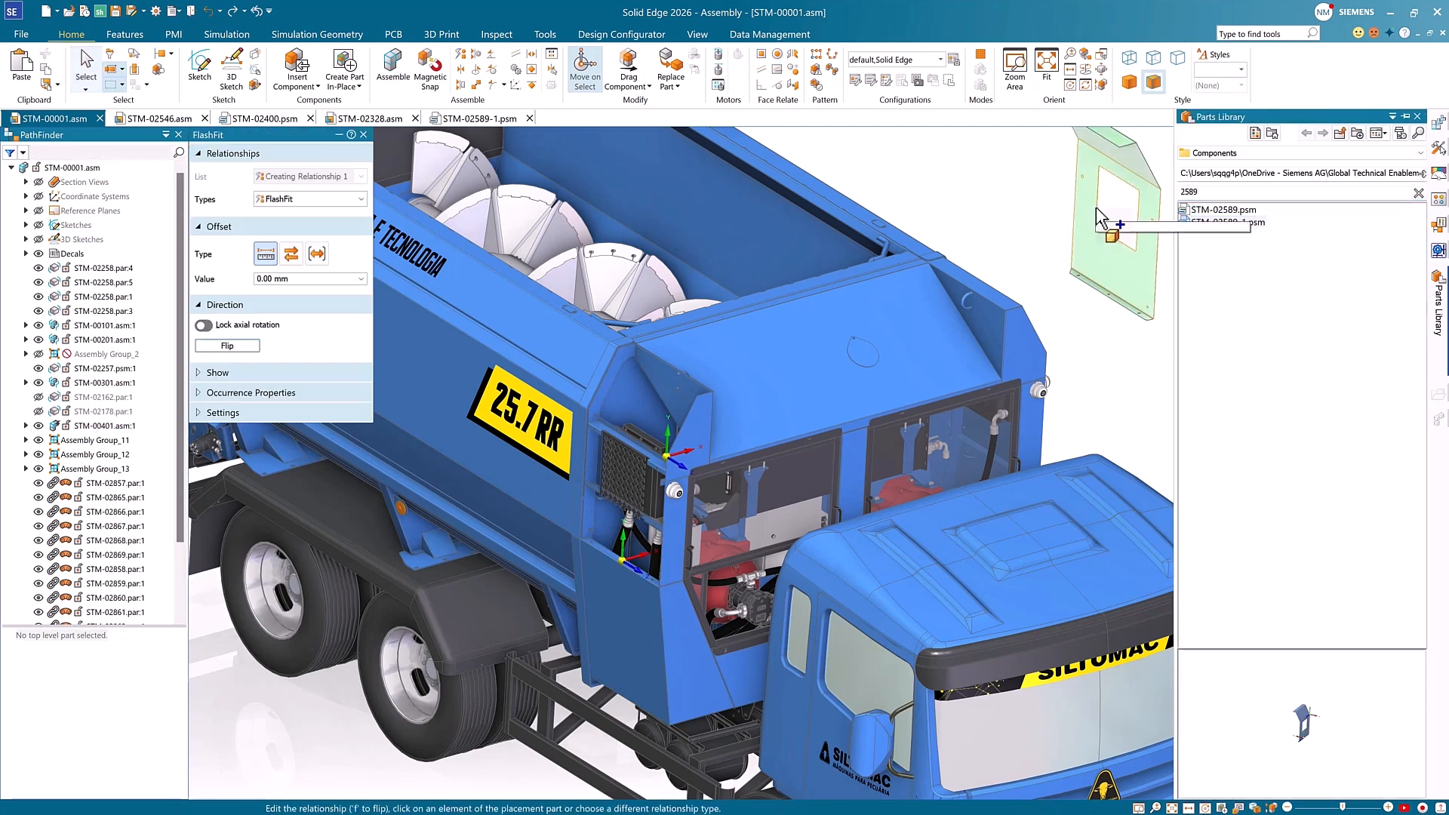
left_click(309, 199)
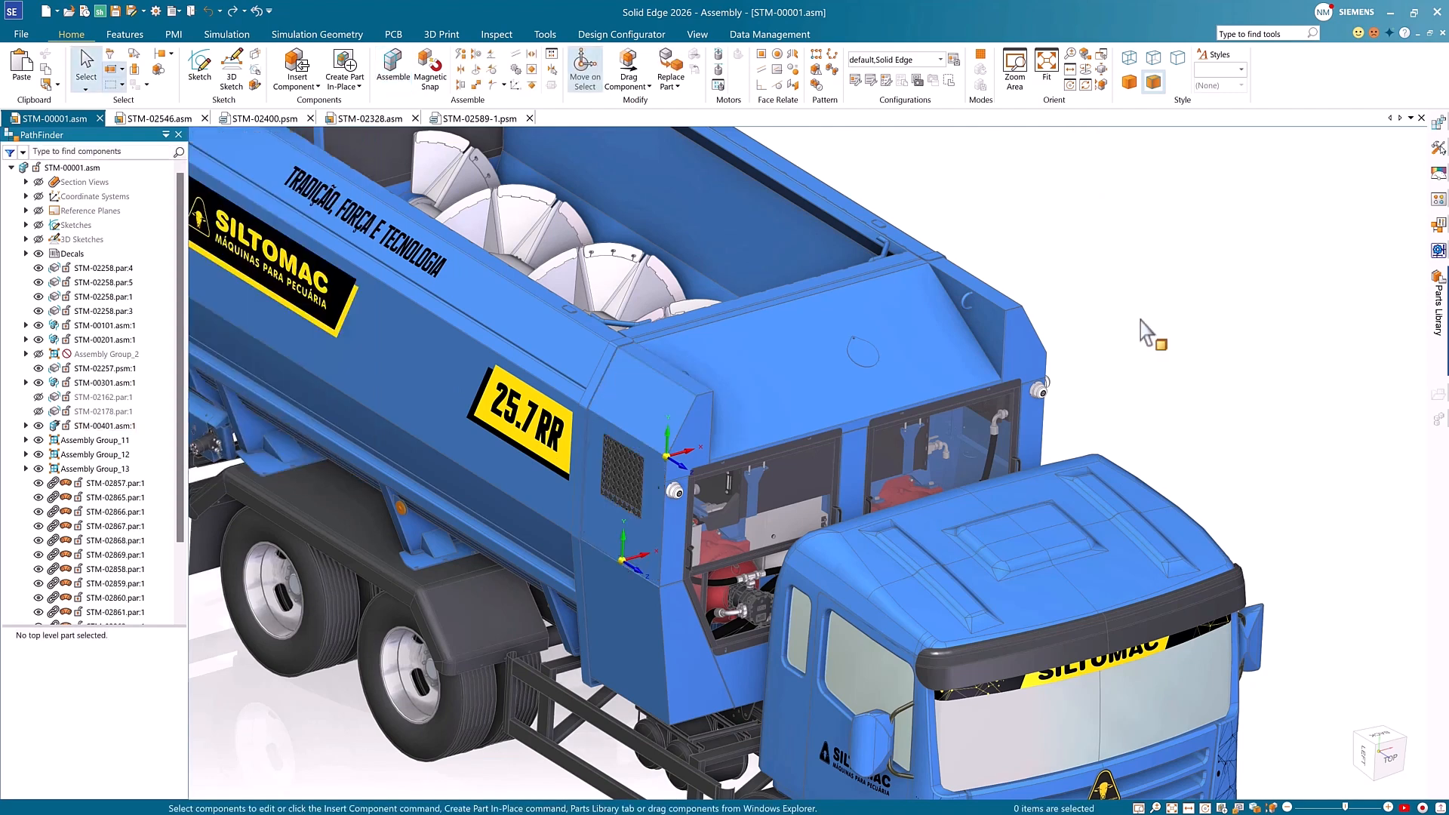
right_click(1149, 333)
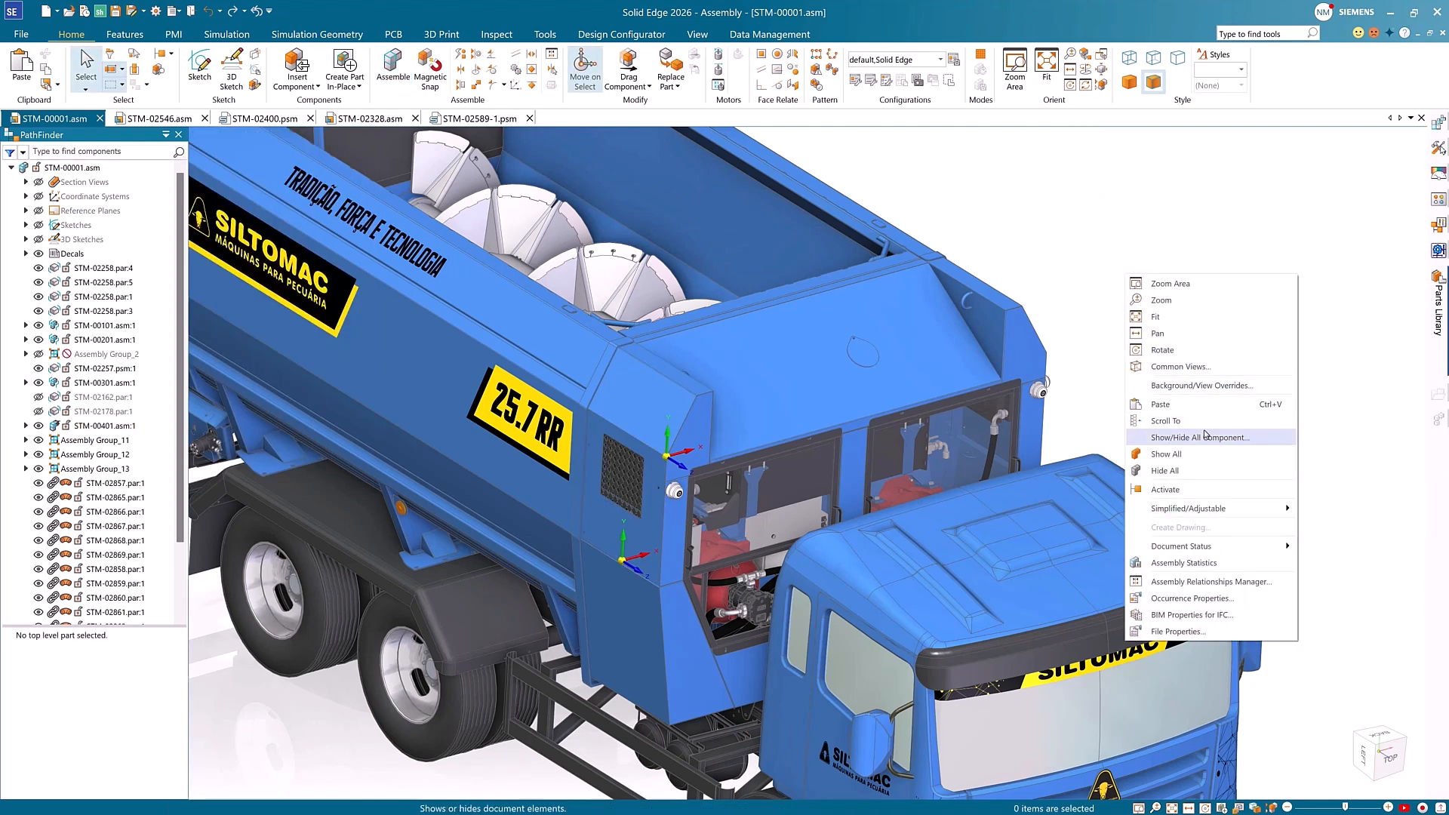
left_click(1199, 437)
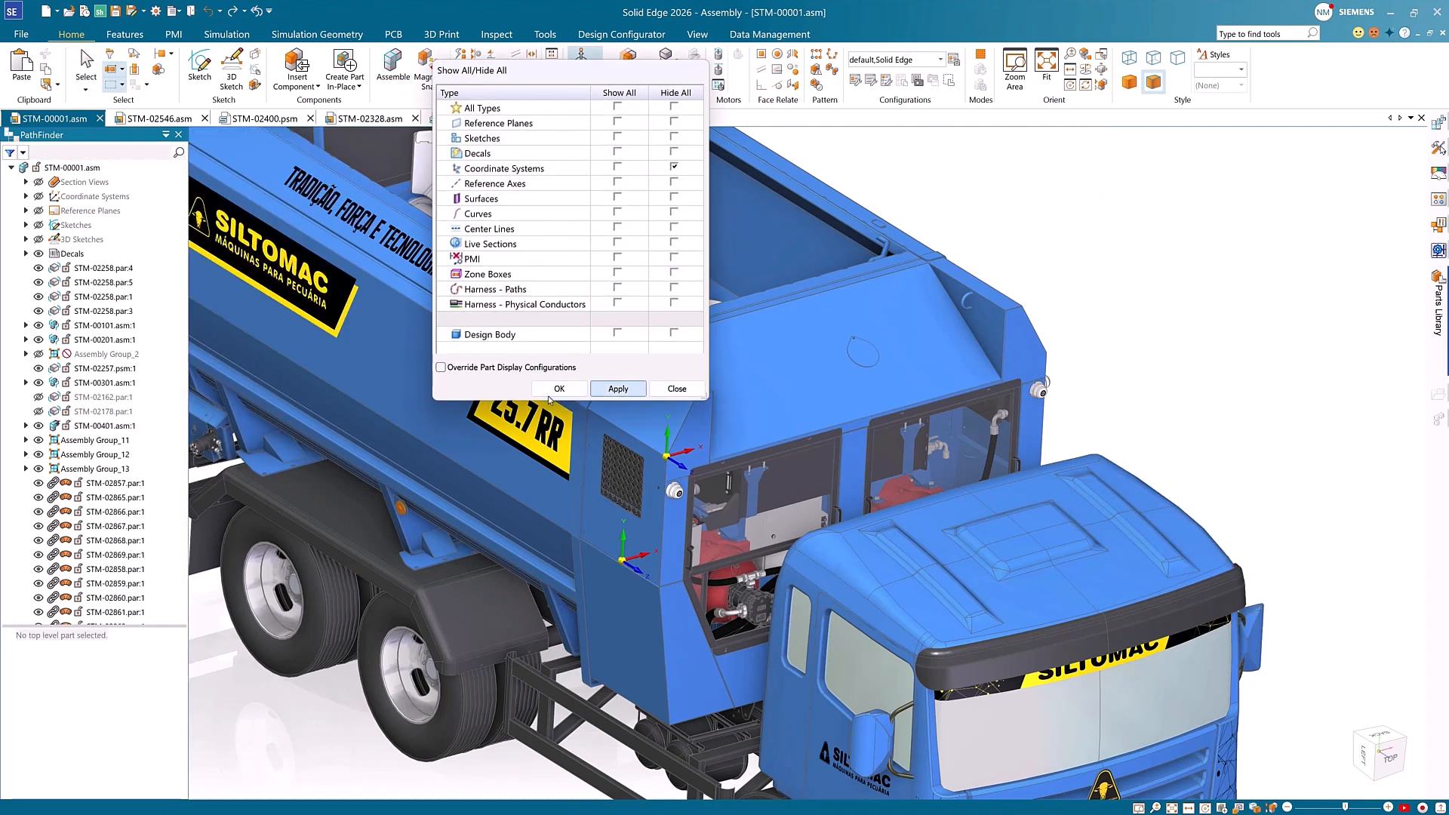